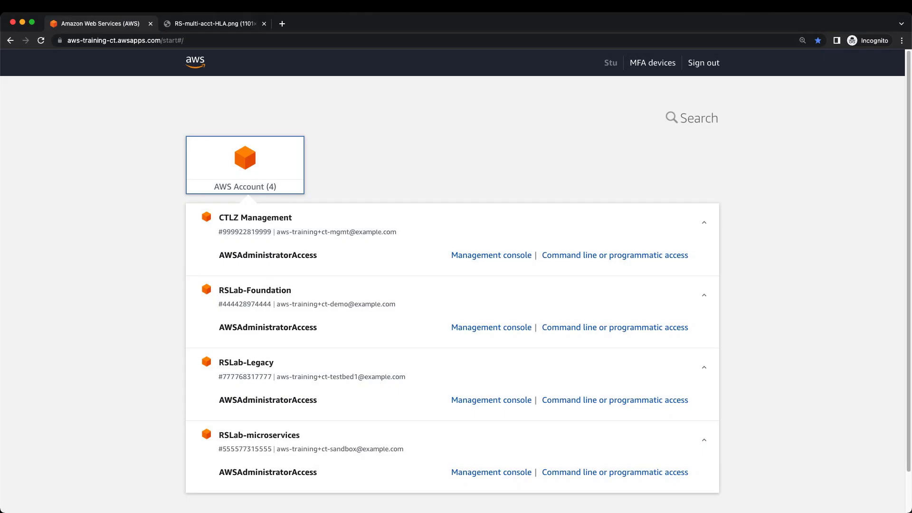
mouse_move(522, 264)
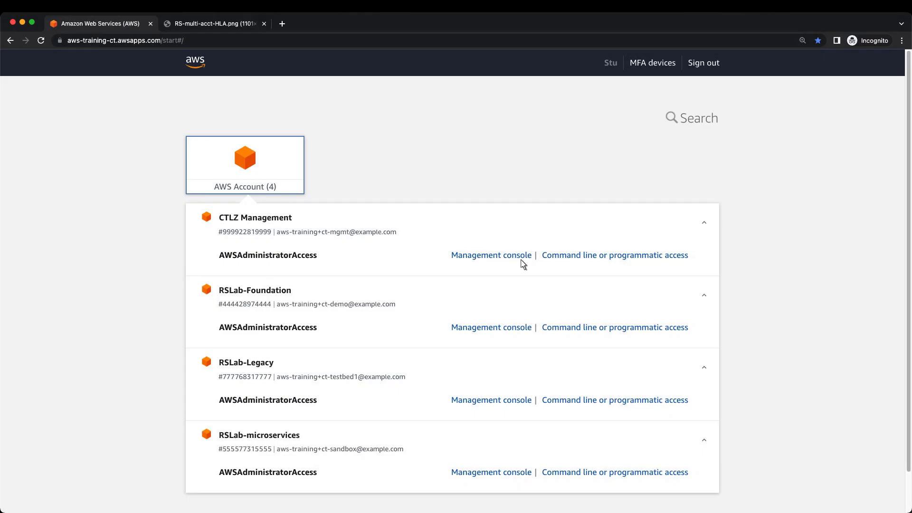
View manifest.yaml in the custom-control-tower-configuration repository from the CTLZ Management console.
click(491, 255)
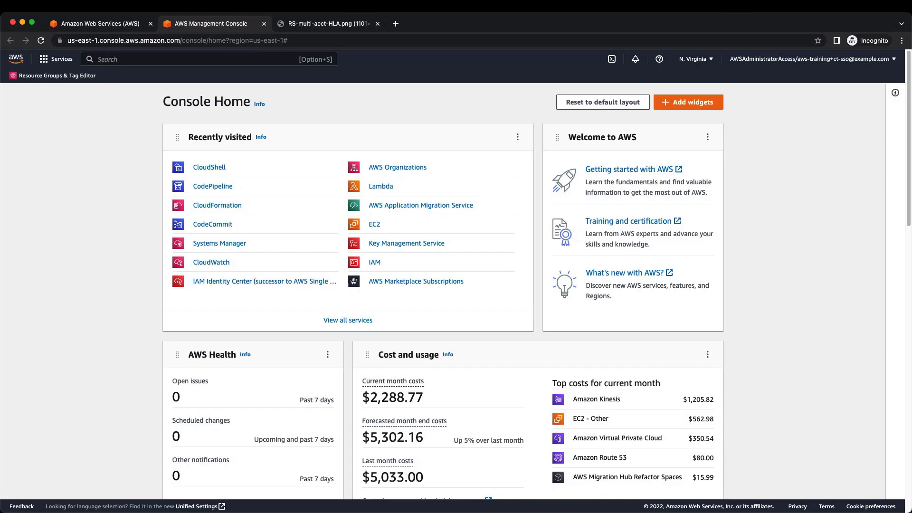
mouse_move(433, 255)
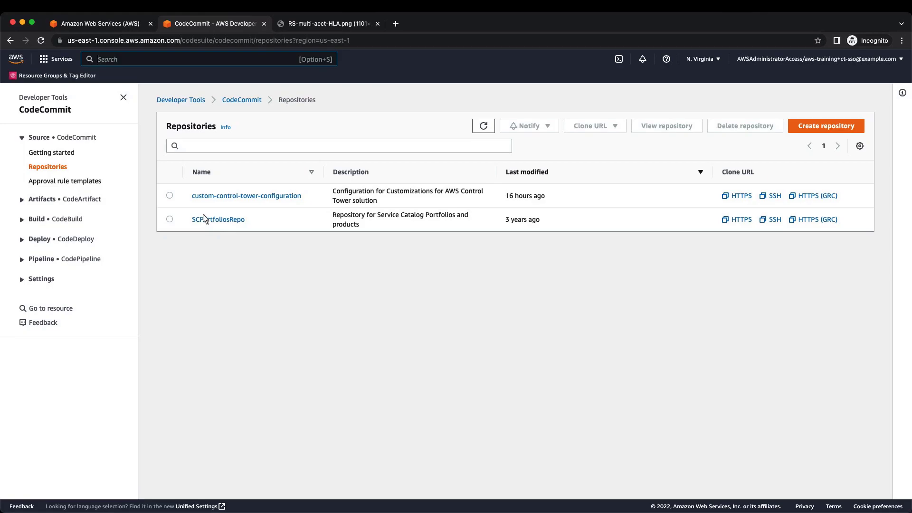
click(246, 196)
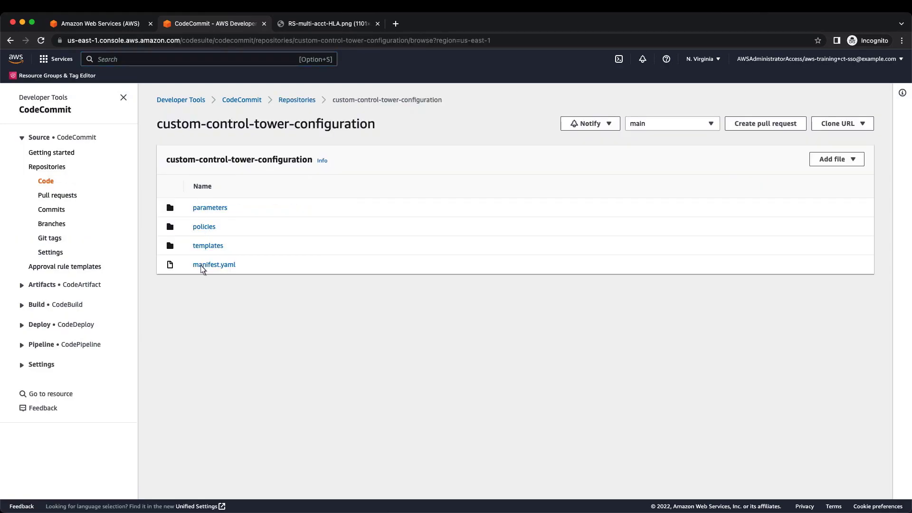
click(214, 264)
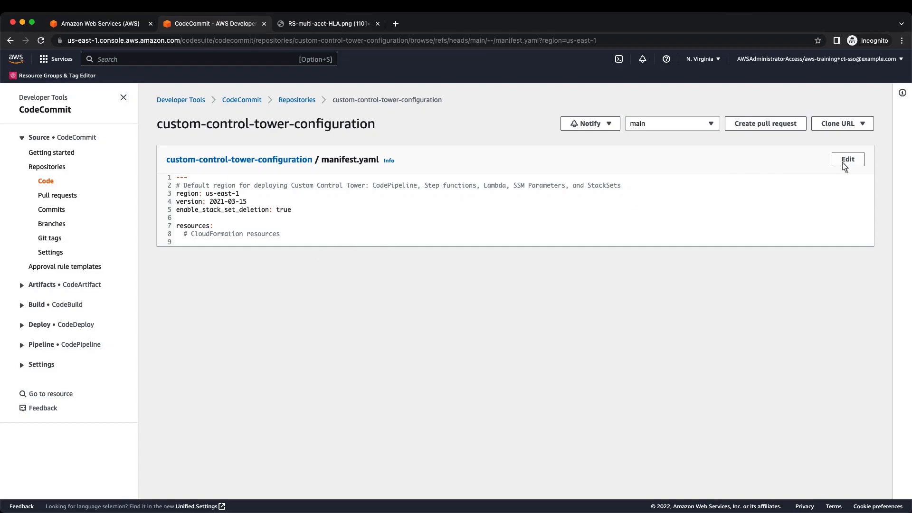
Edit manifest.yaml, adding the Refactor Spaces lab stack entries near the end.
click(848, 159)
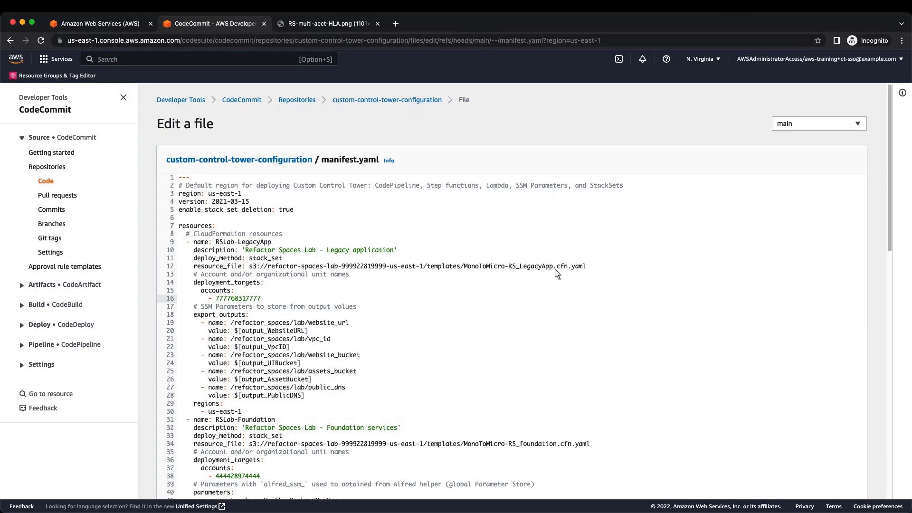
scroll(down, 3)
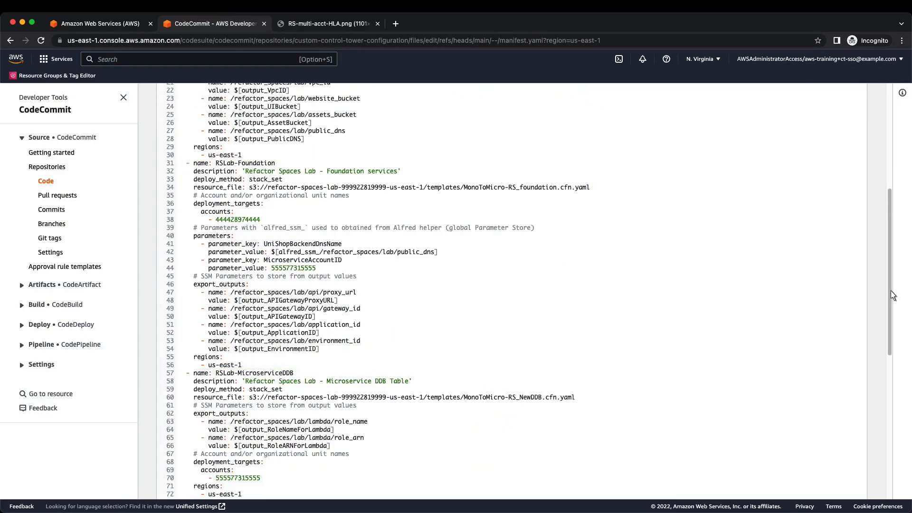
scroll(down, 3)
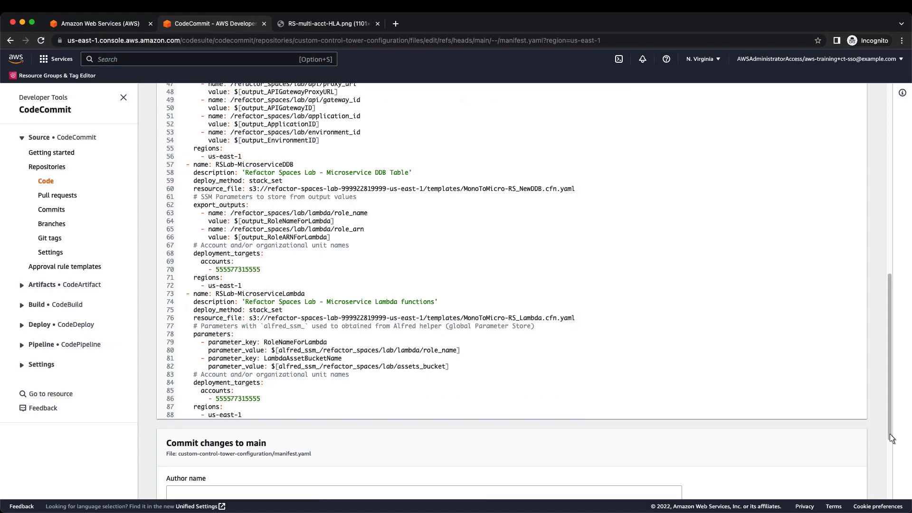
scroll(down, 3)
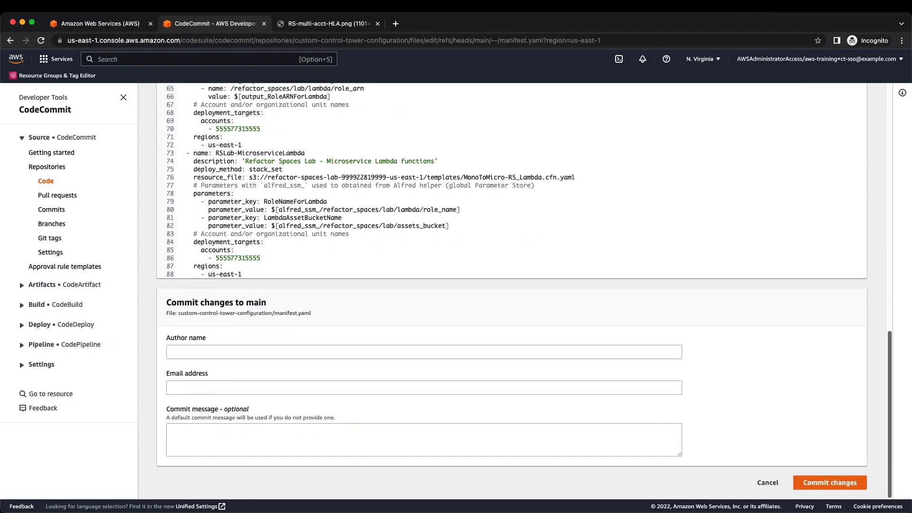
mouse_move(471, 419)
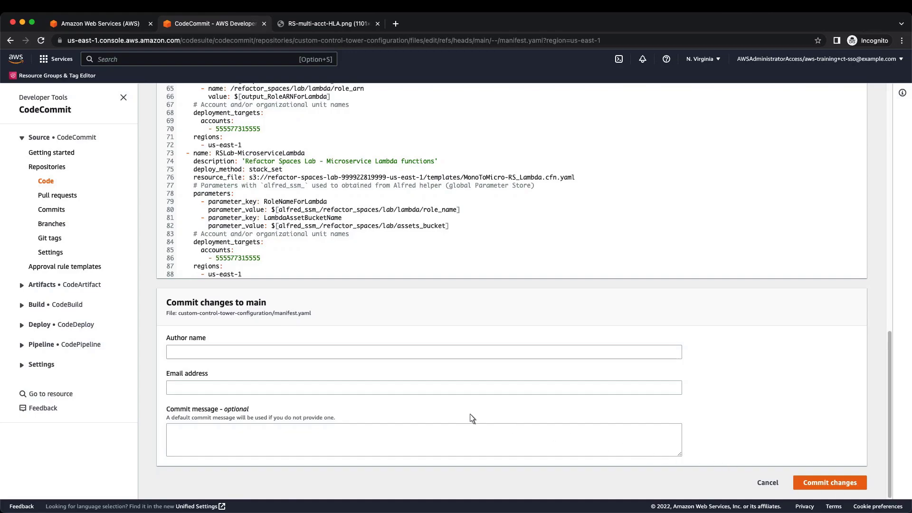
text(AWS Training)
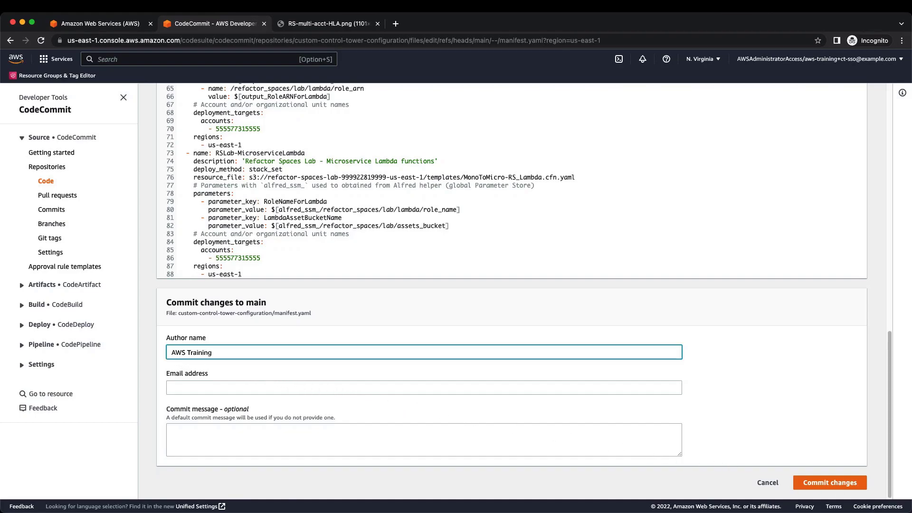
text(aws-training@example.com)
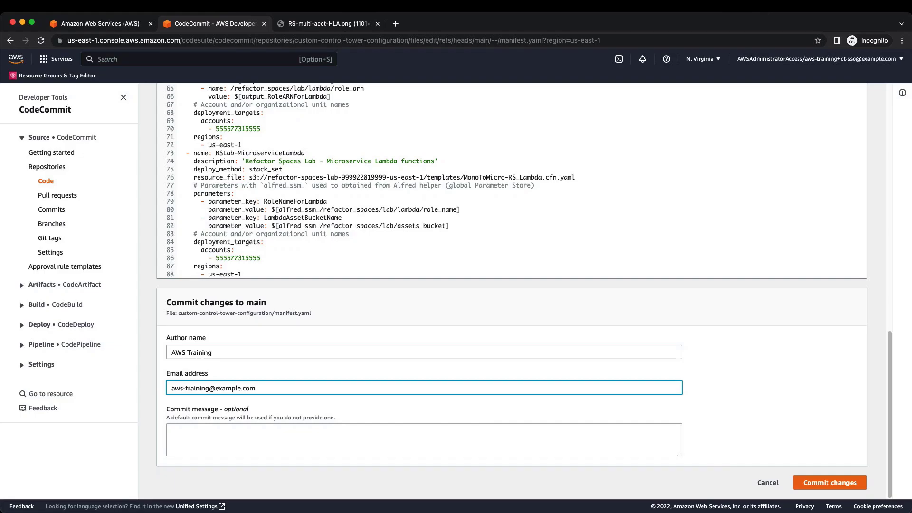
text(Refactor Spaces lab)
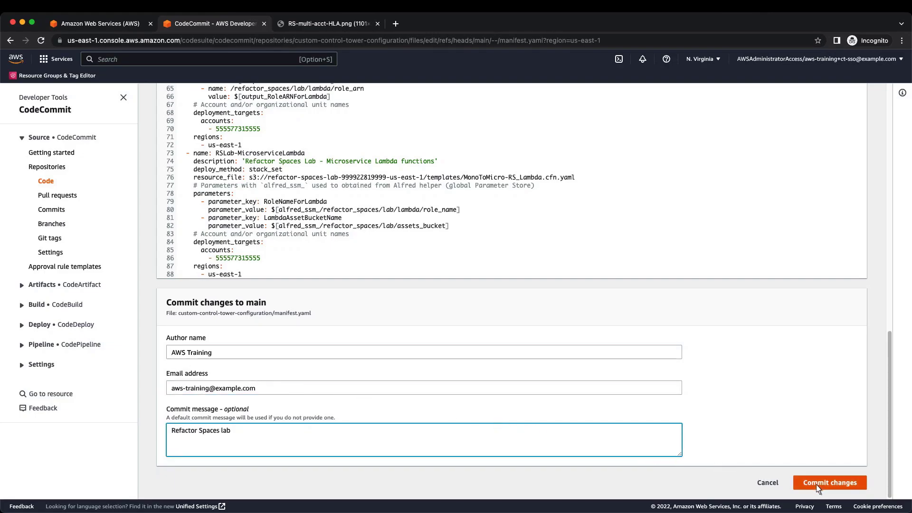
click(828, 482)
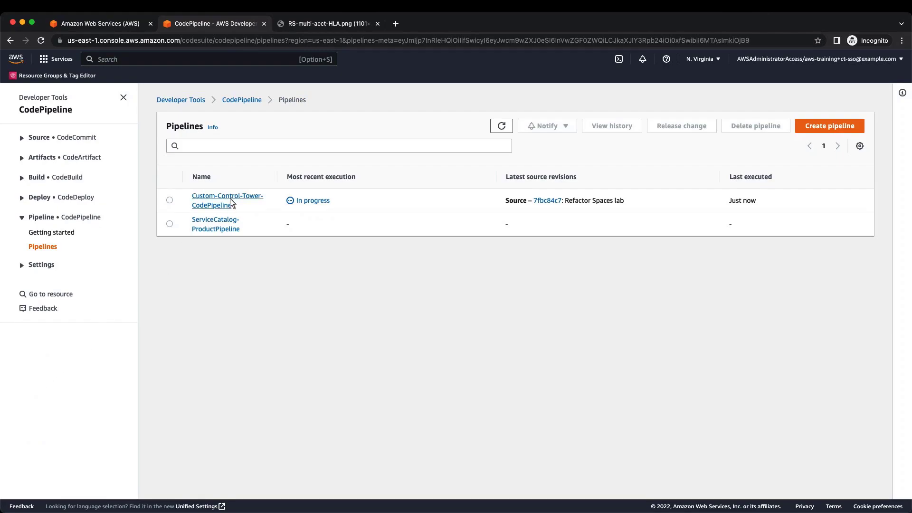
Follow the Custom-Control-Tower-CodePipeline run into its StackSet CodeBuild build logs.
click(228, 201)
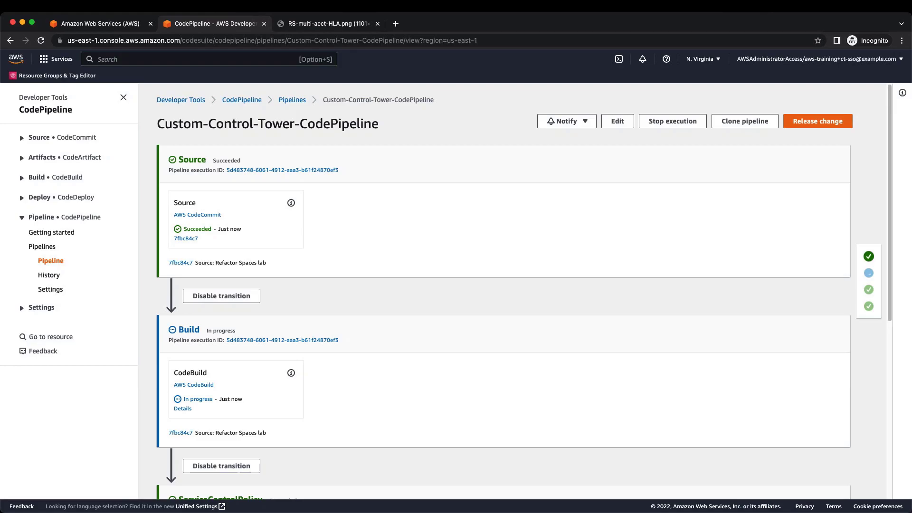
mouse_move(600, 368)
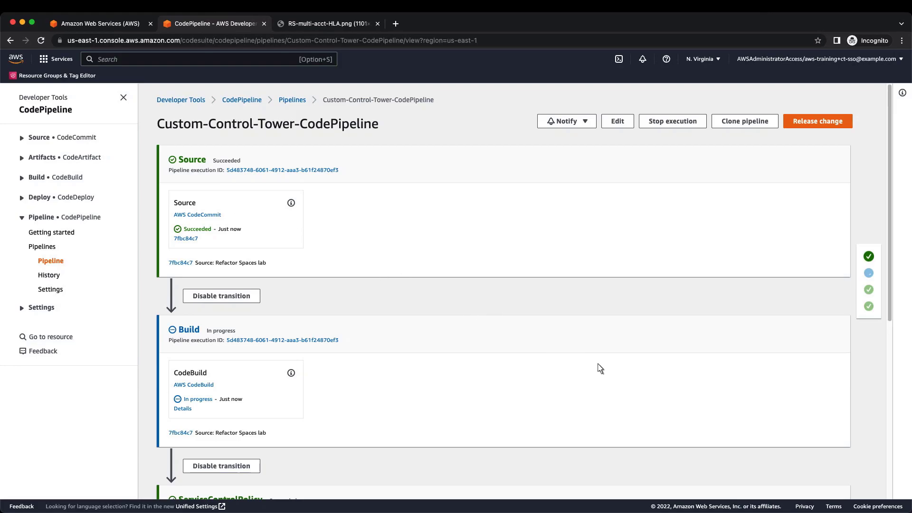
scroll(down, 3)
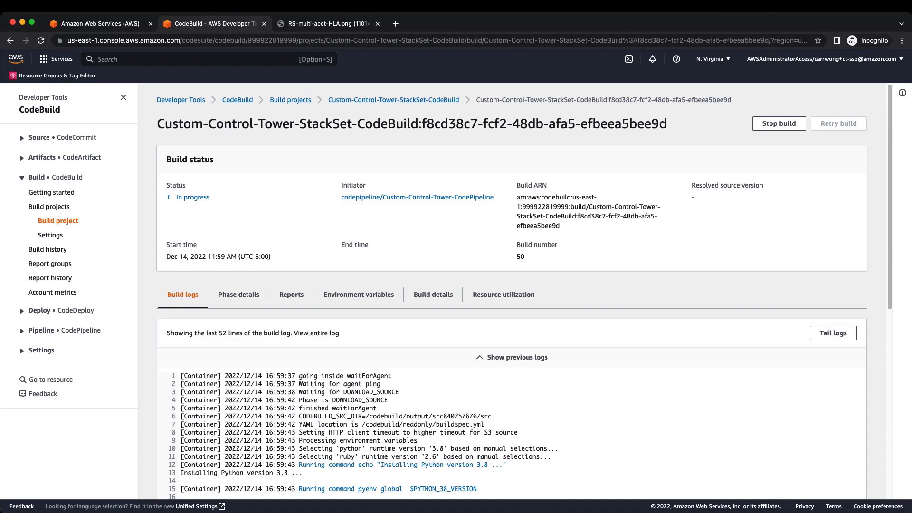
mouse_move(483, 400)
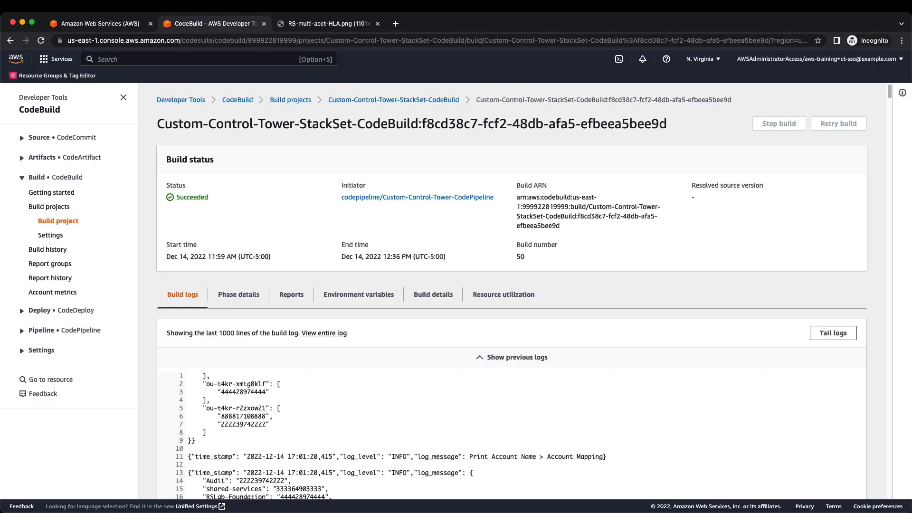
Switch to the RSLab-Legacy account and open the RSLab LegacyApp stack details.
click(96, 23)
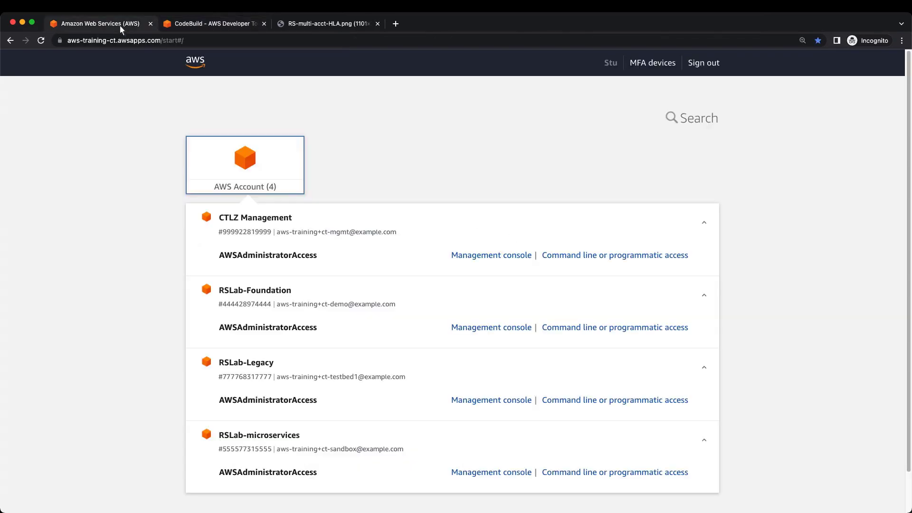
click(491, 255)
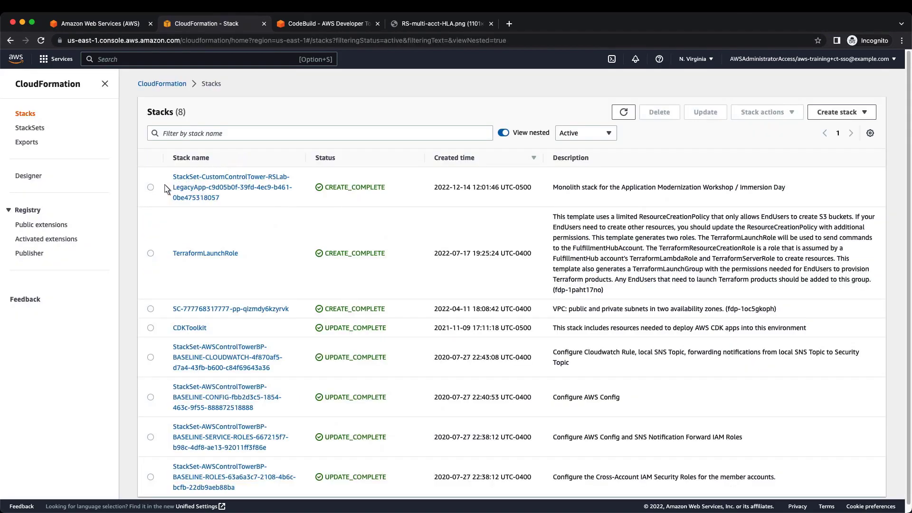
click(150, 188)
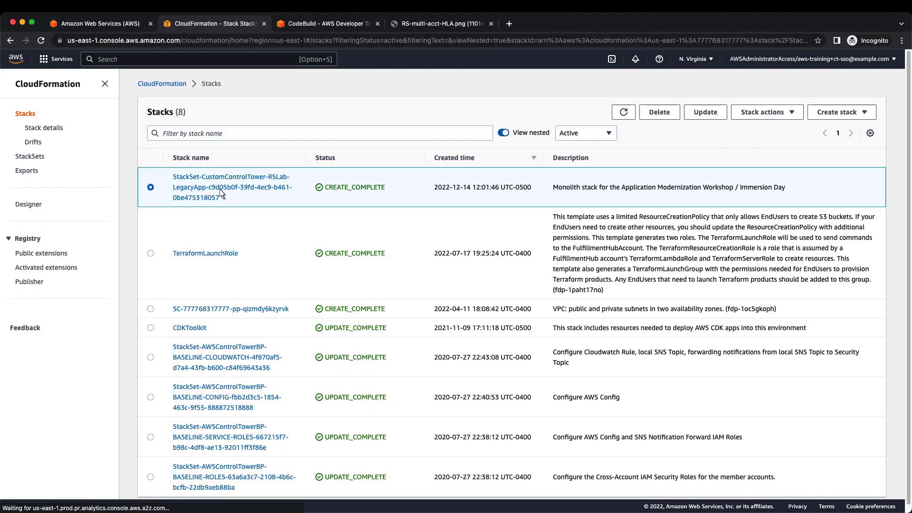
click(233, 188)
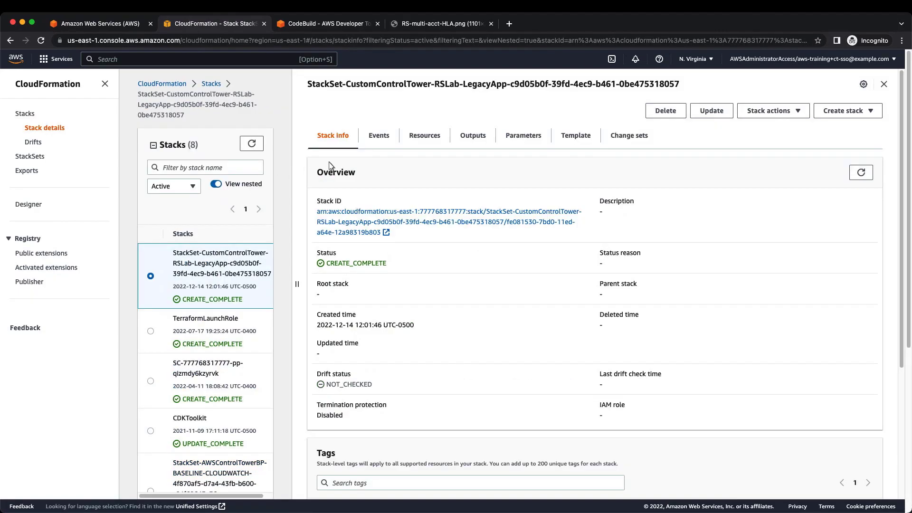
Review the stack's resources, events and outputs, including the Unicorn Shop WebsiteURL.
click(424, 135)
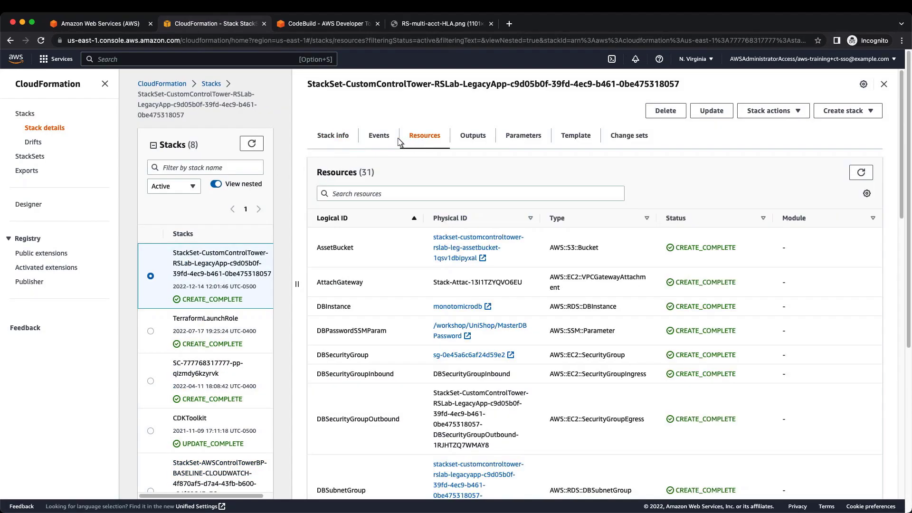
click(378, 135)
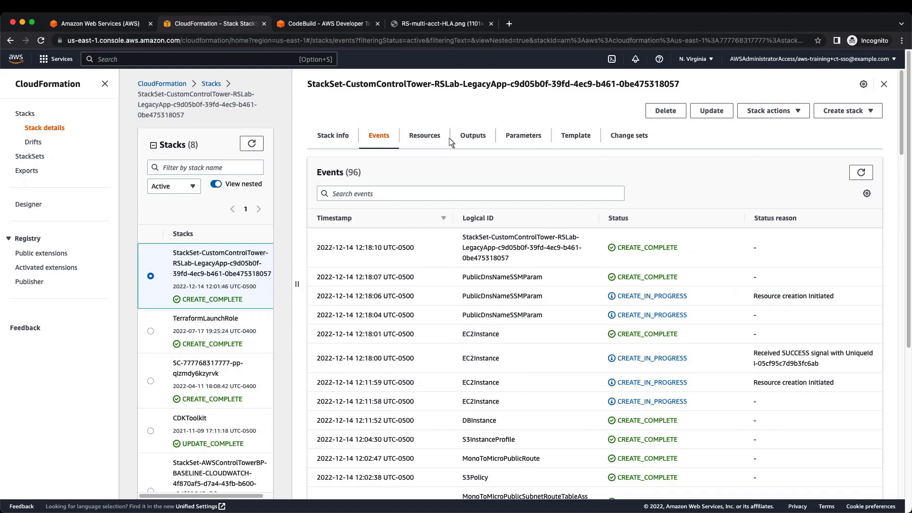
click(472, 135)
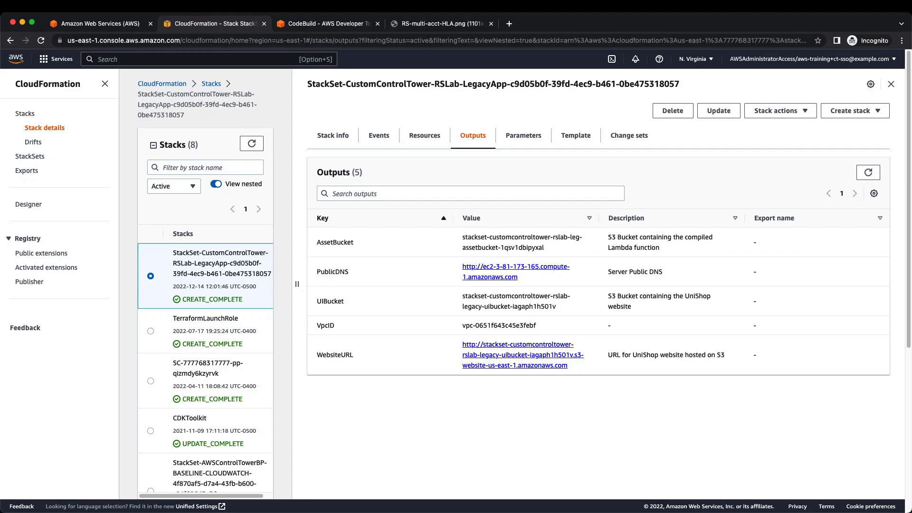
mouse_move(517, 353)
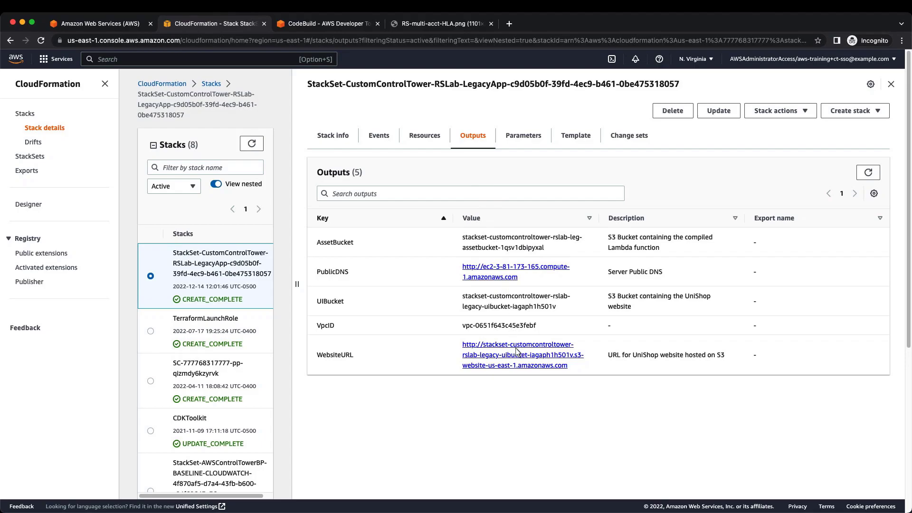
click(517, 354)
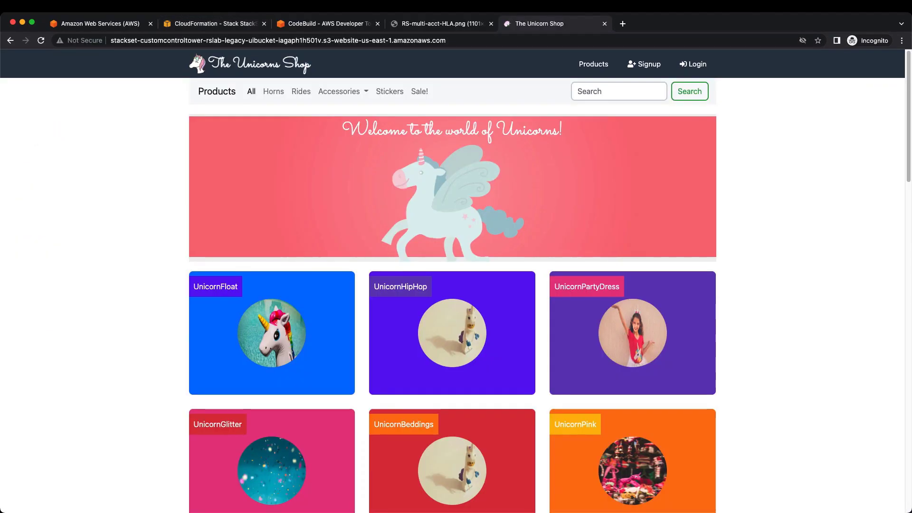
mouse_move(643, 79)
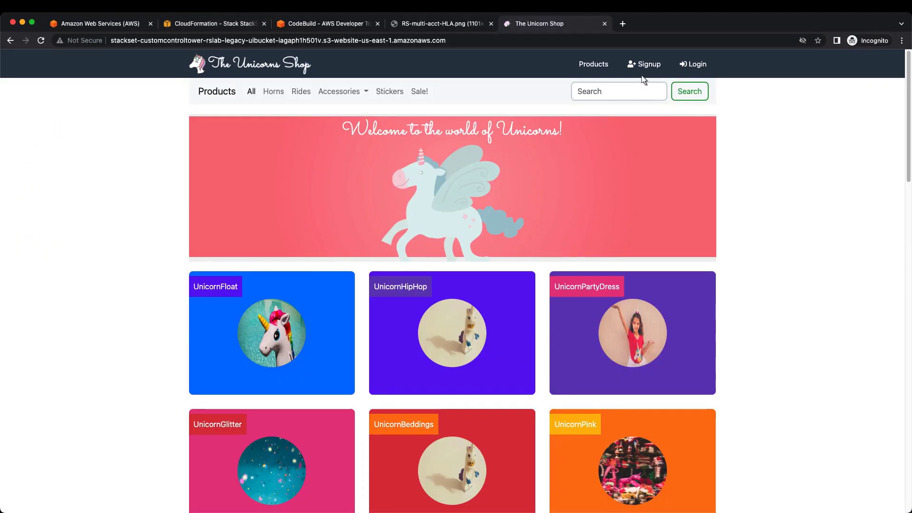
click(644, 64)
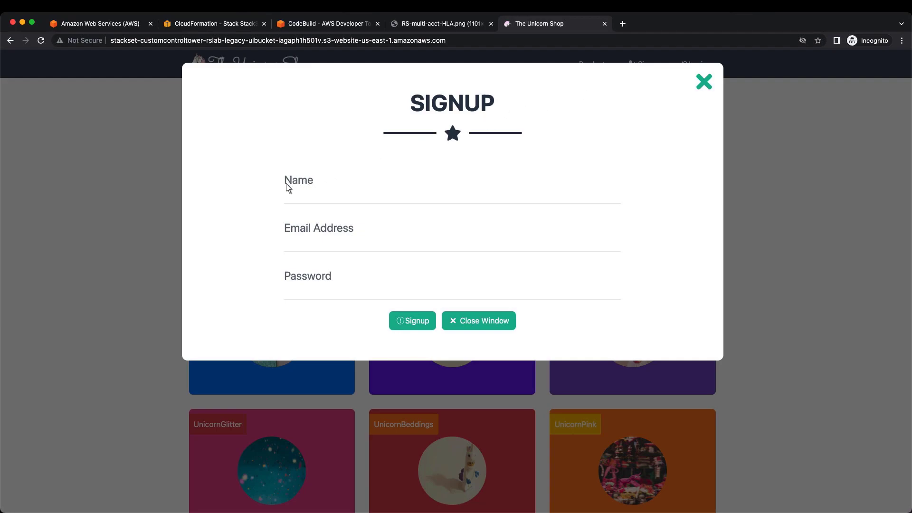
text(john.doe@example.com)
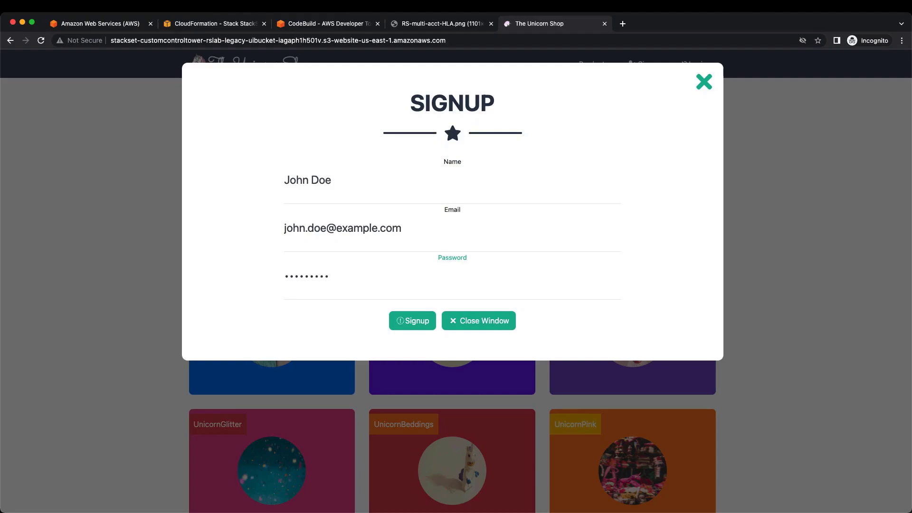
mouse_move(657, 104)
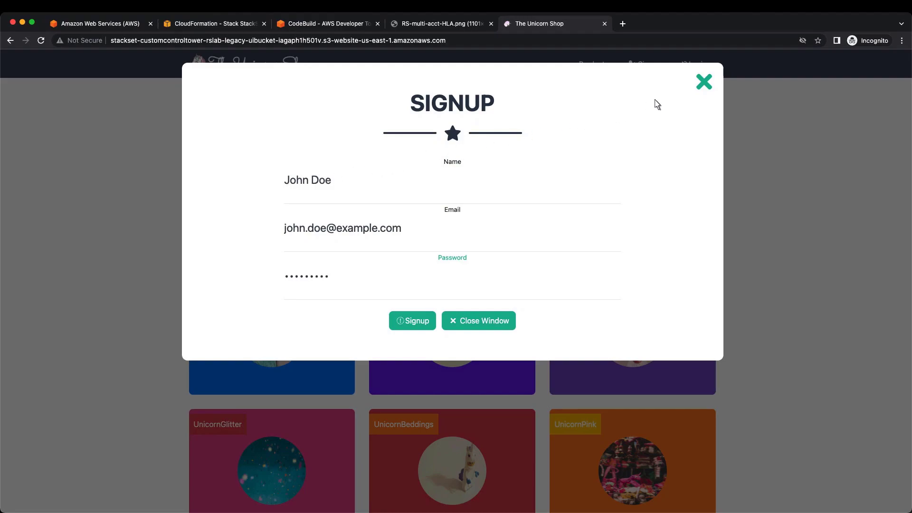
click(900, 40)
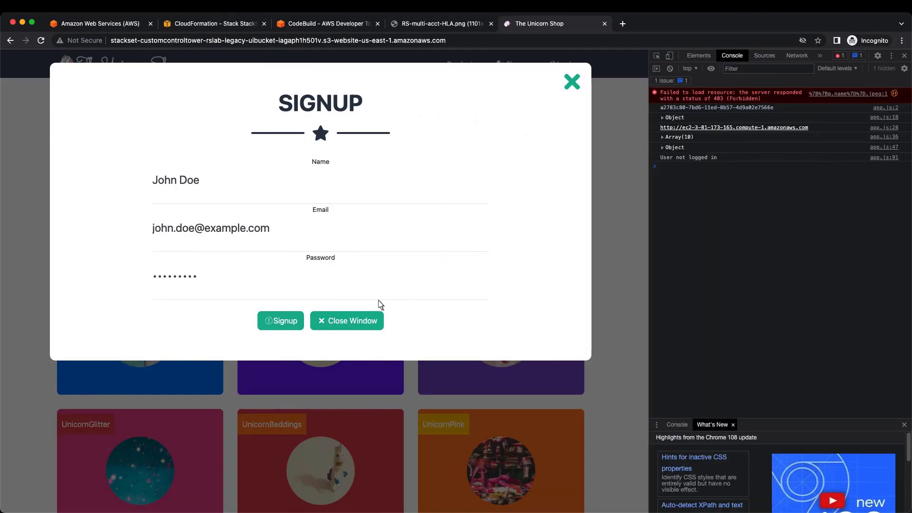
click(280, 320)
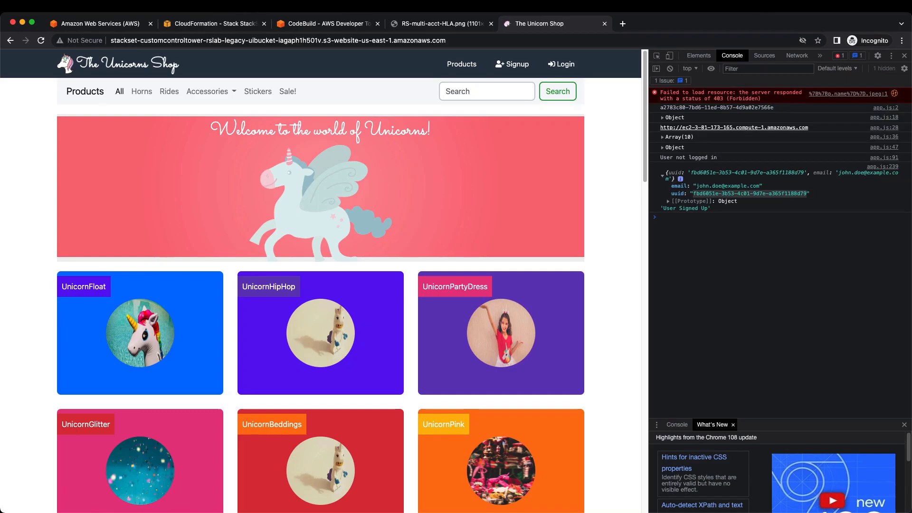
mouse_move(453, 286)
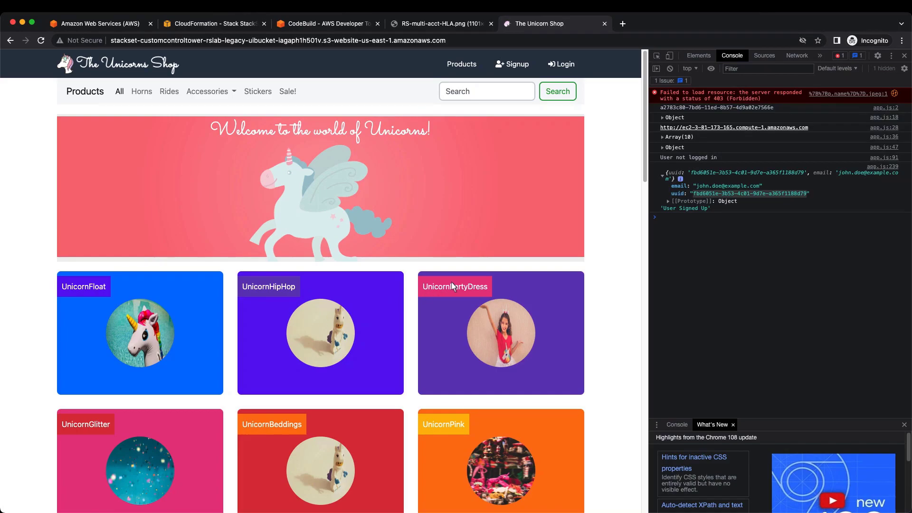
right_click(739, 192)
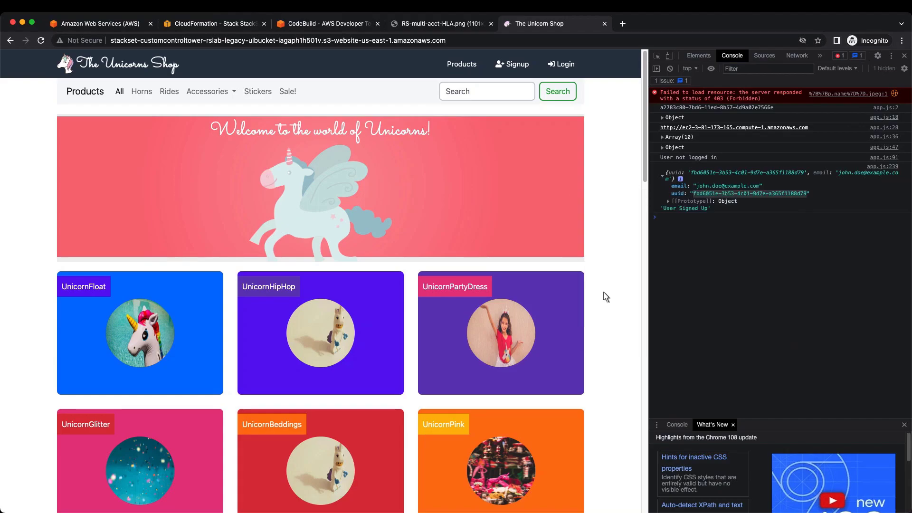
click(561, 64)
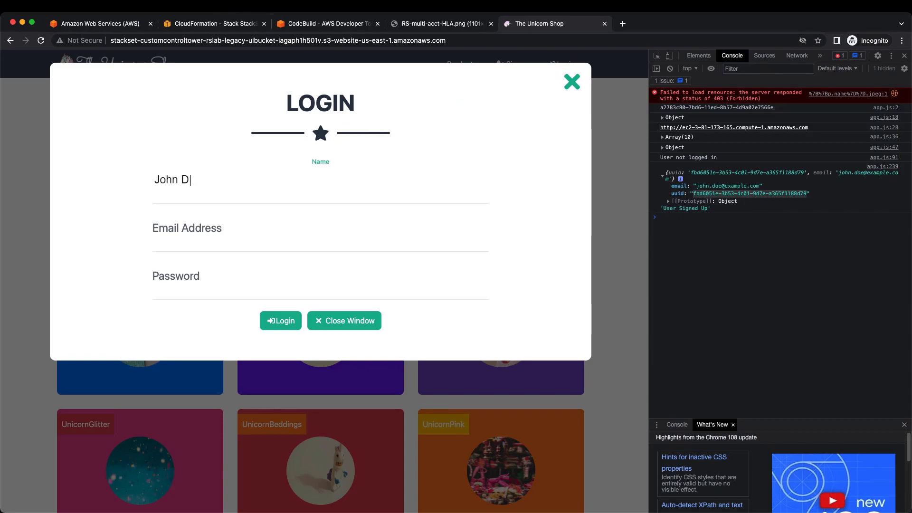
text(john.doe@example.com)
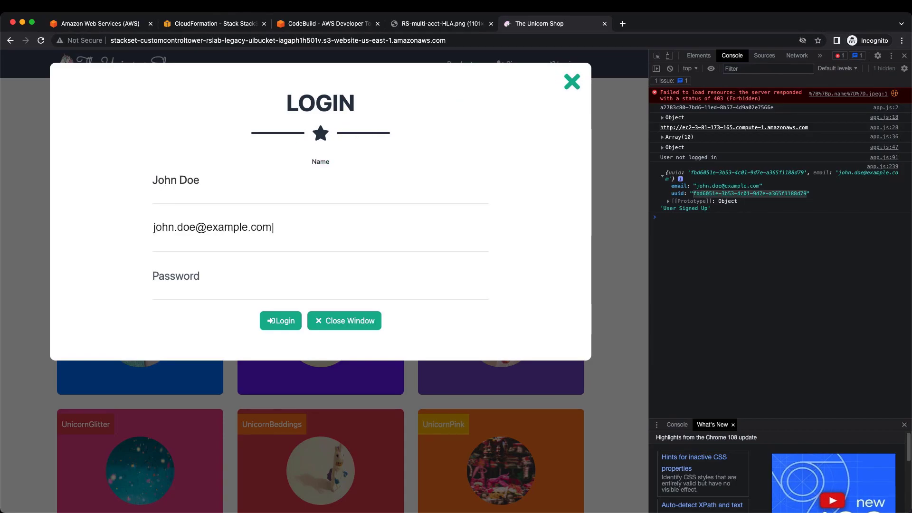
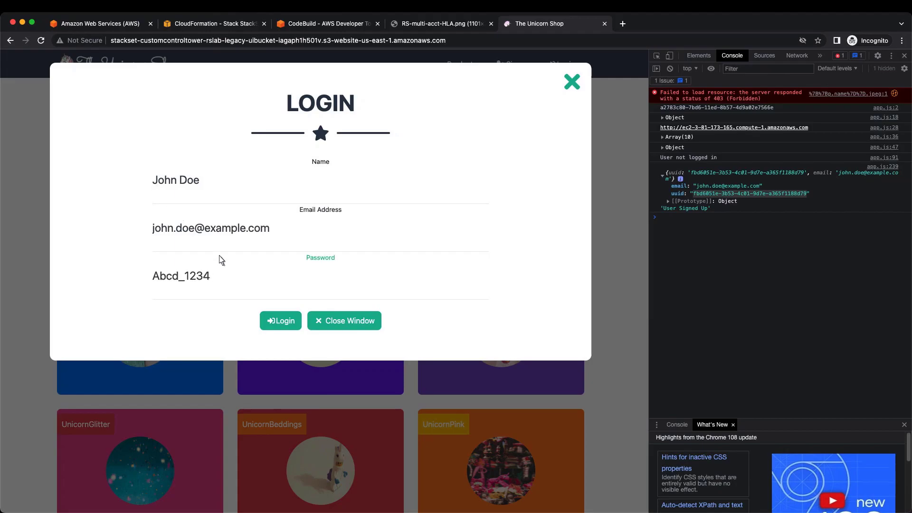
click(281, 320)
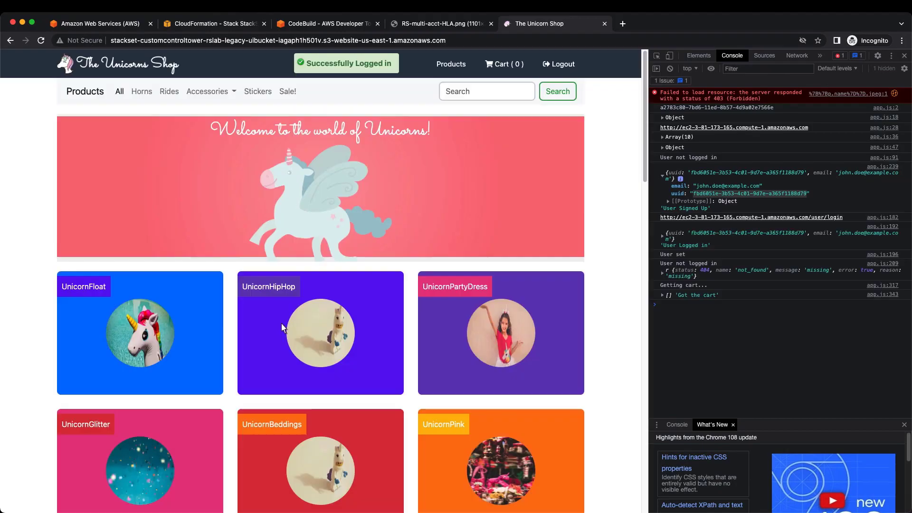
Add UnicornPartyDress, UnicornFloat and UnicornHipHop to the cart.
click(499, 332)
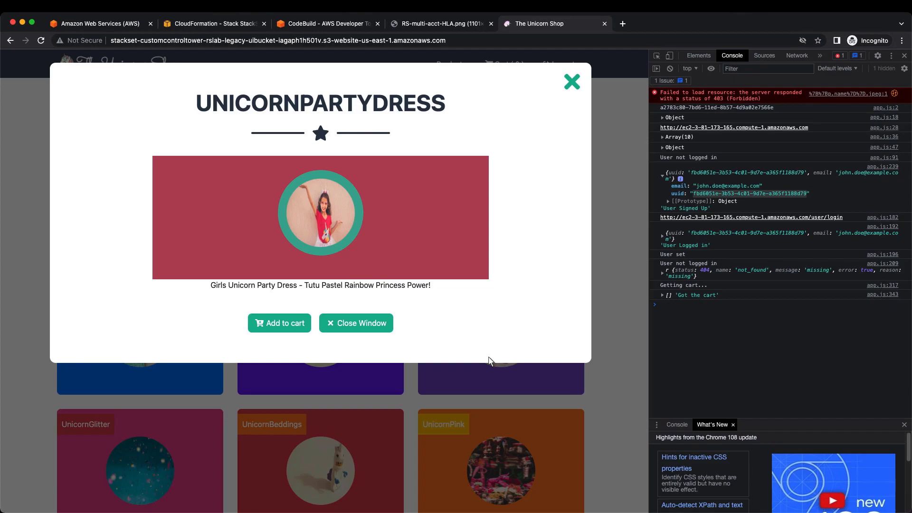
click(280, 323)
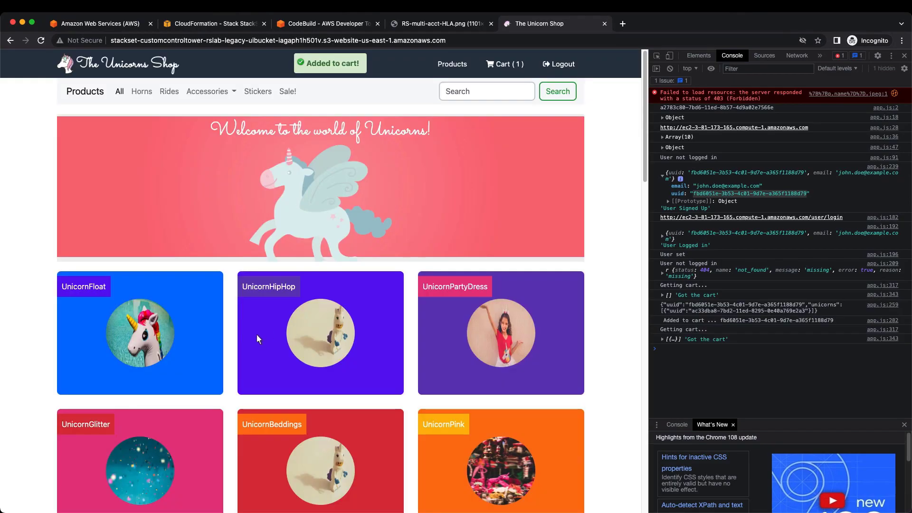
click(140, 334)
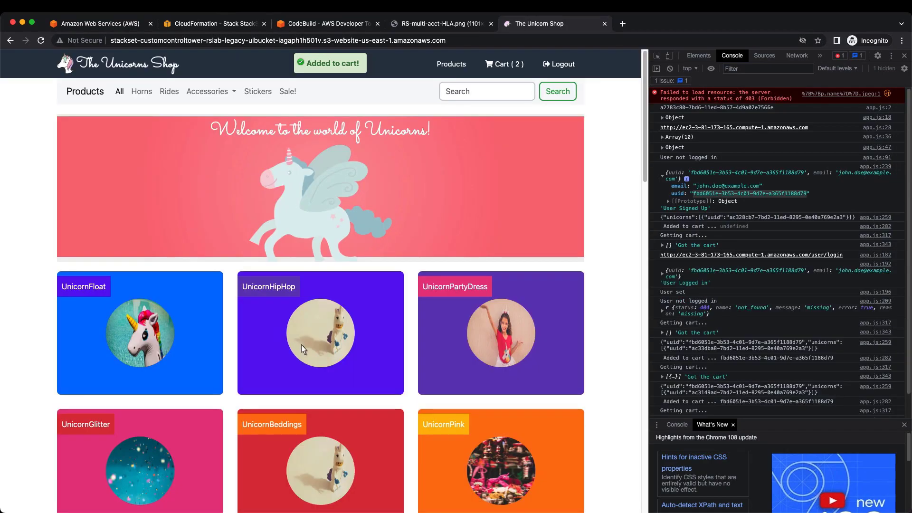
click(320, 333)
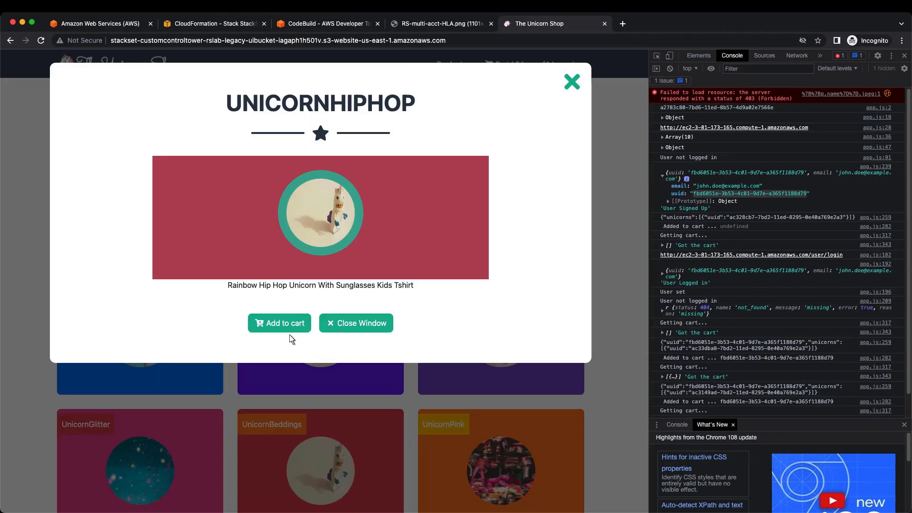
click(279, 323)
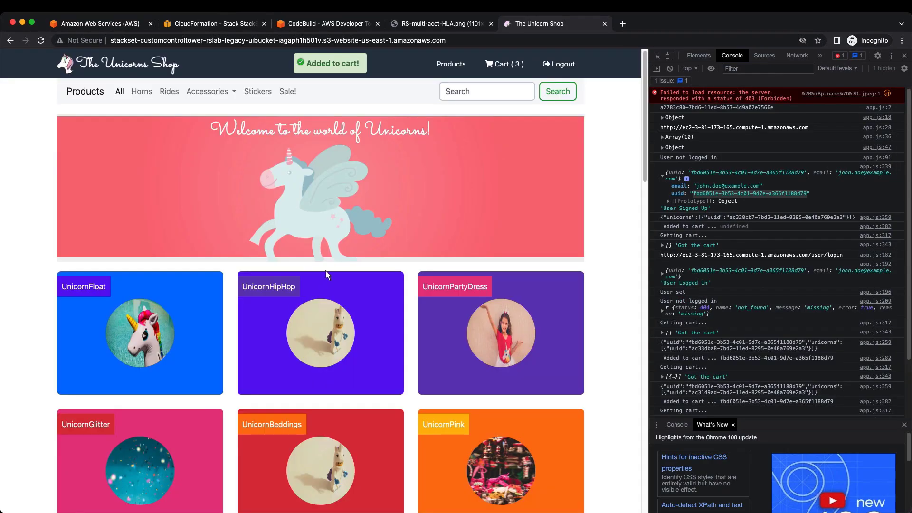
Remove UnicornHipHop from the cart, leaving two items, and return to the account portal.
click(503, 64)
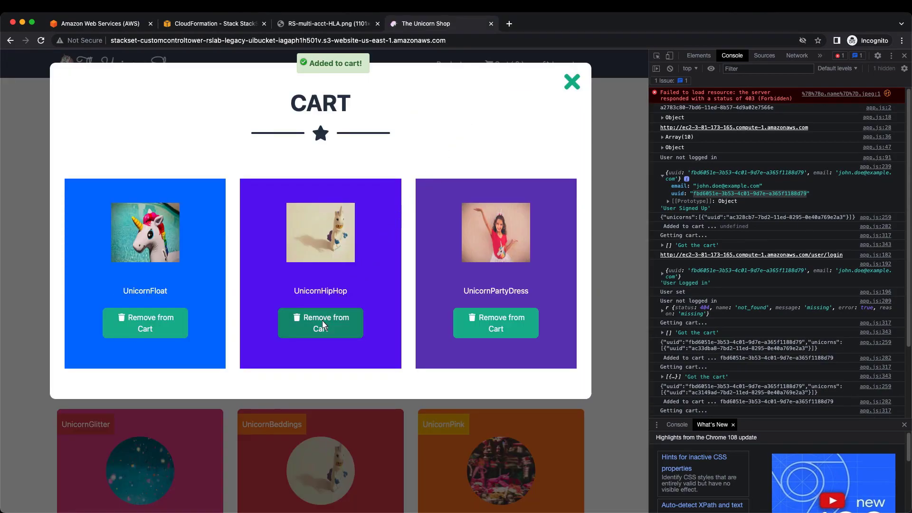
click(321, 323)
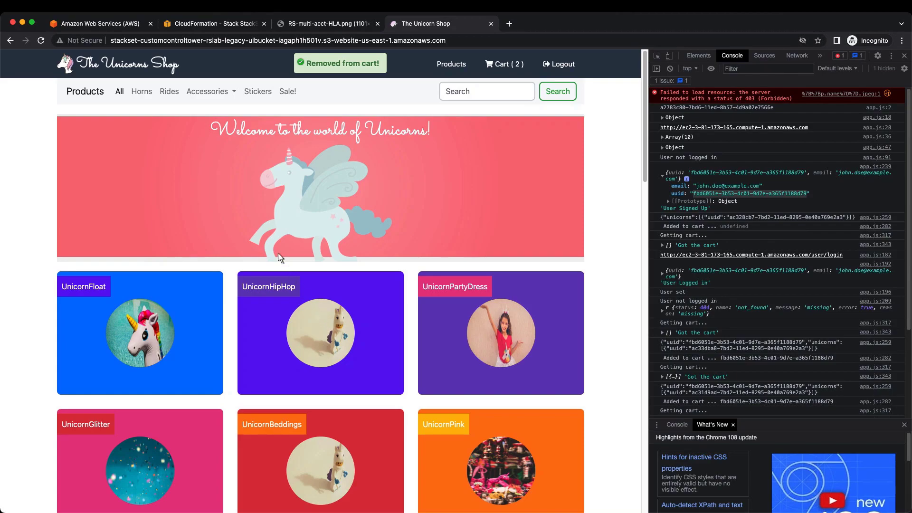
click(96, 22)
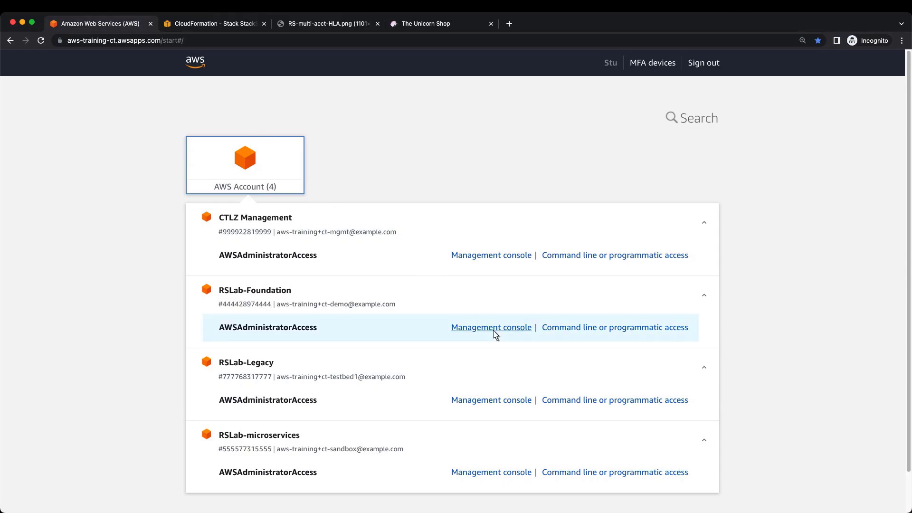
In the RSLab-Foundation account, find the unistore API in API Gateway.
click(490, 327)
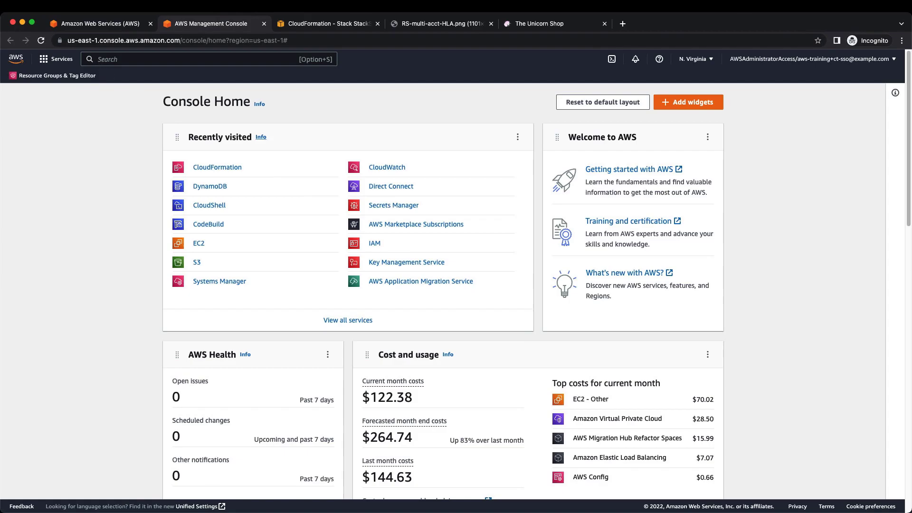
text(api gateway)
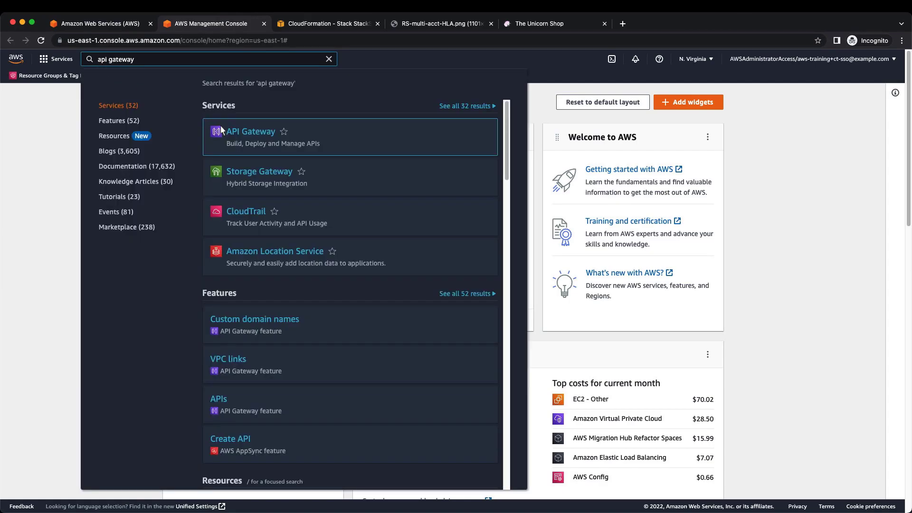
click(249, 131)
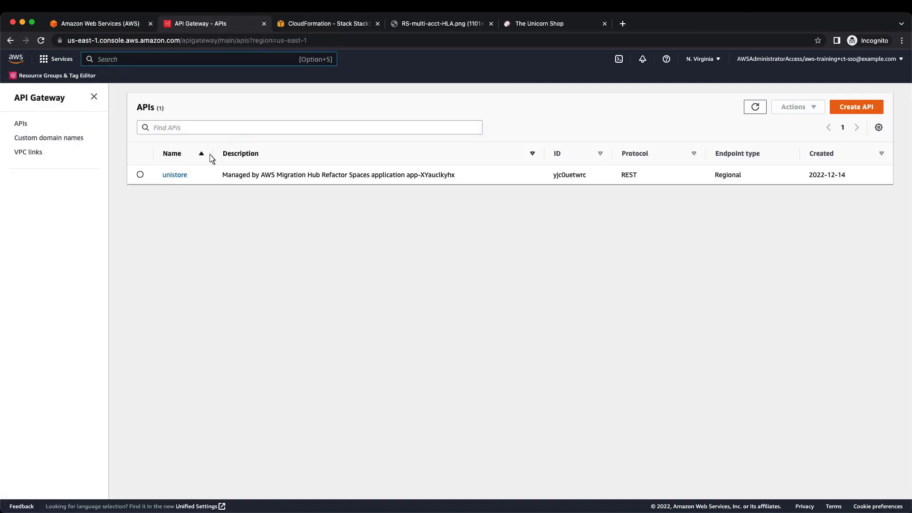
click(174, 175)
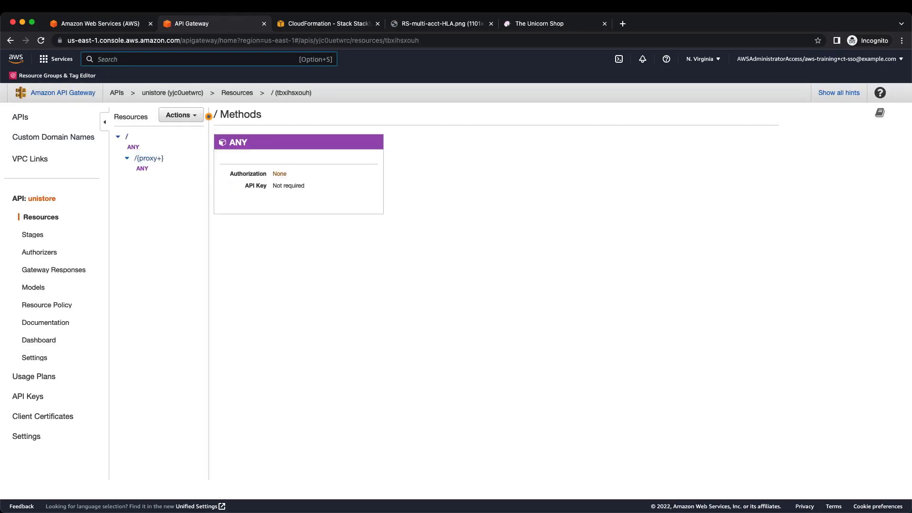
Copy the invoke URL of the unistore API's prod stage.
click(35, 234)
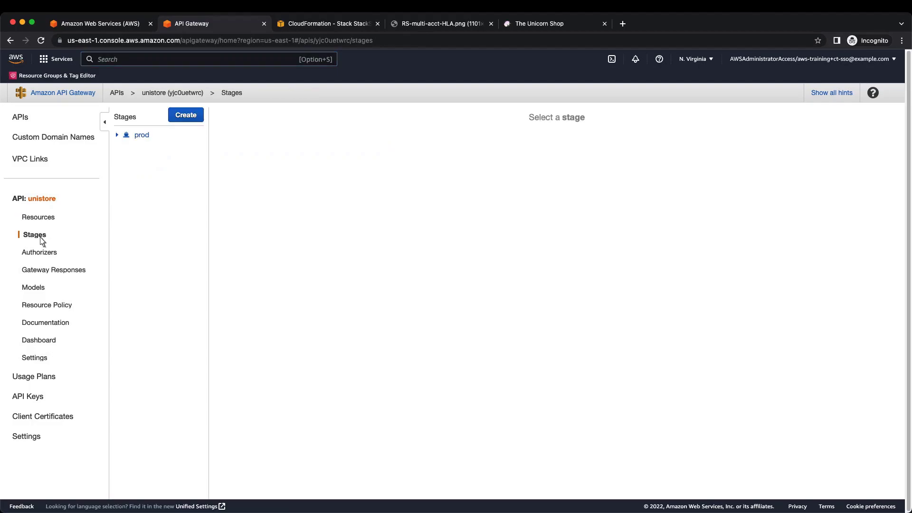
click(142, 134)
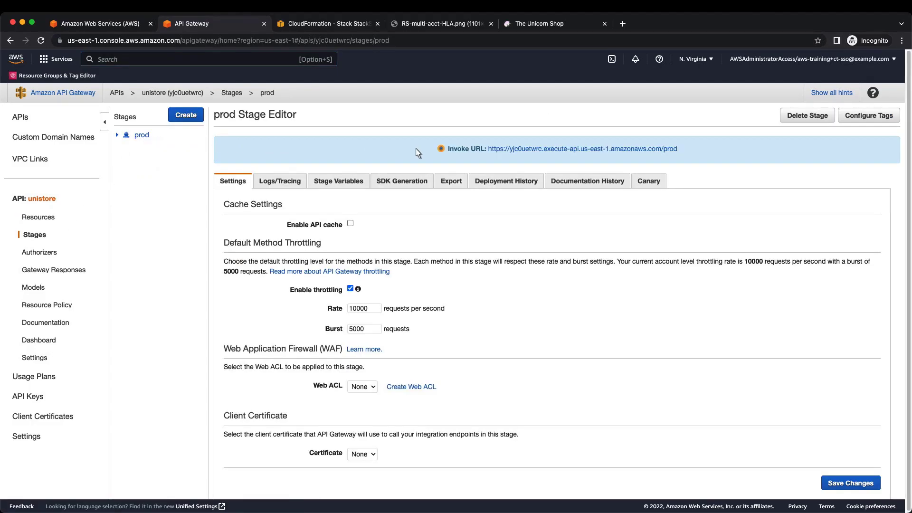
right_click(581, 148)
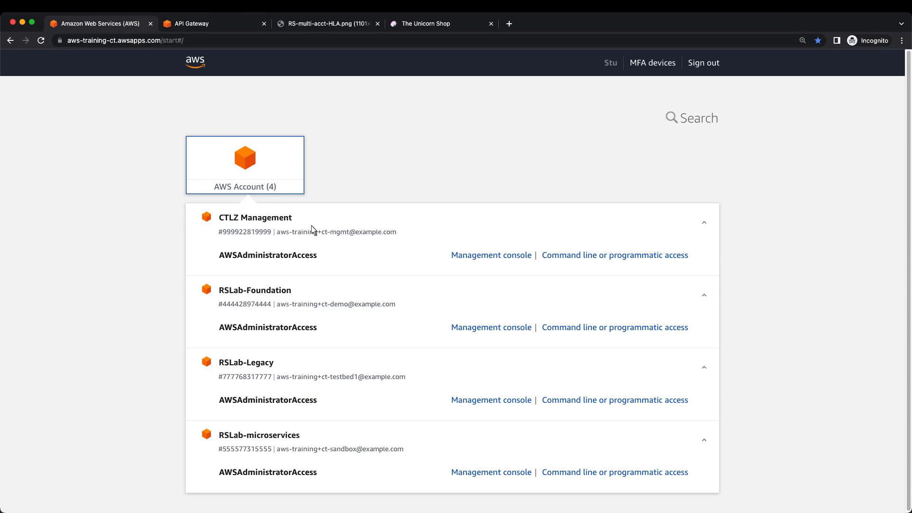
In RSLab-Legacy CloudShell, download config.json from the UI bucket and point it at the prod invoke URL.
click(490, 254)
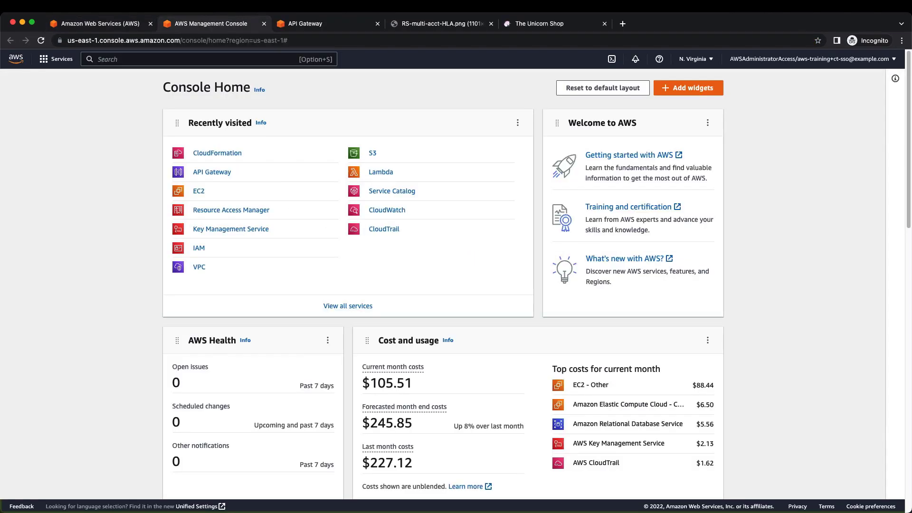
mouse_move(596, 113)
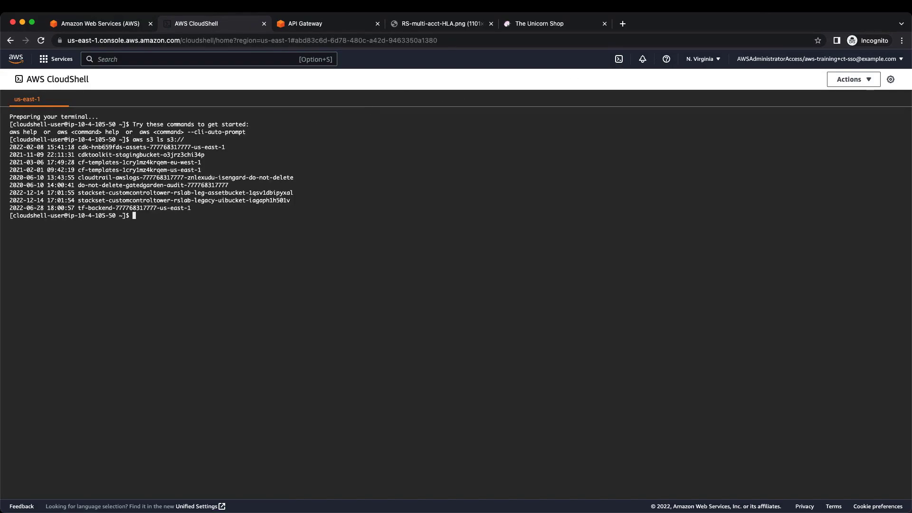
text(aws s3 cp s3://stackset-customcontroltower-rslab-legacy-uibucket-iagaph1h501v/config.json /tmp/)
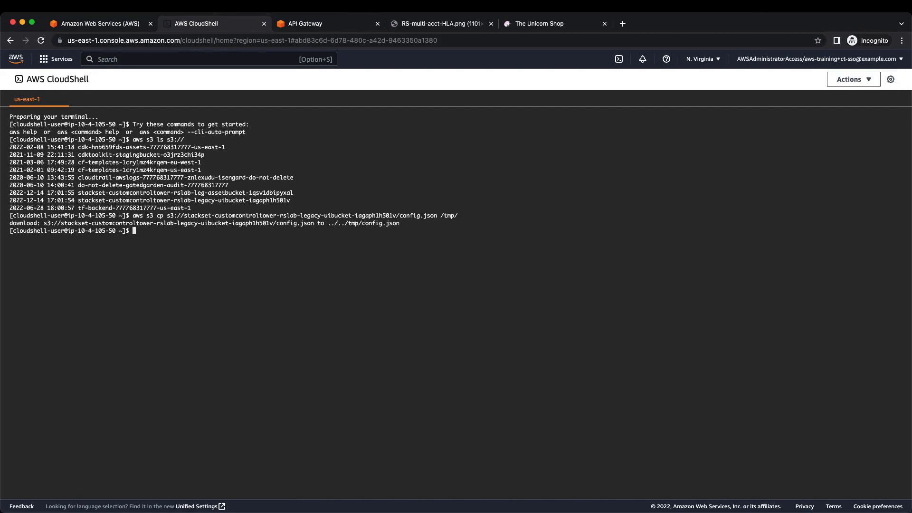
text(vim /tmp/config.json)
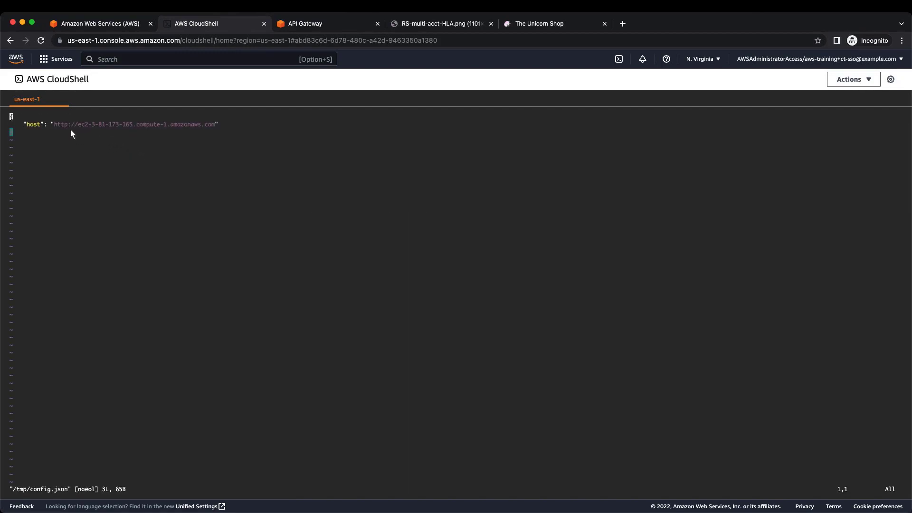
text(https://yjc0uetwrc.execute-api.us-east-1.amazonaws.com/prod)
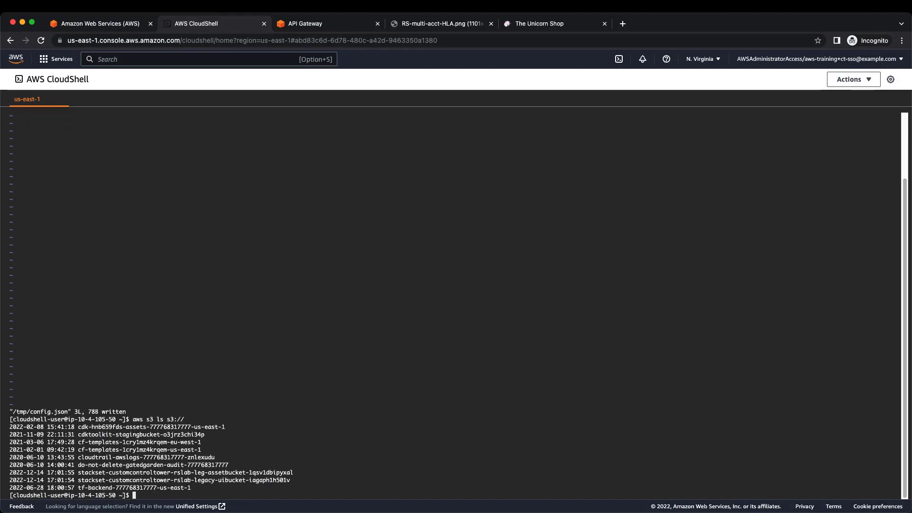
Upload config.json back to the legacy UI bucket and set its ACL to public-read.
text(aws s3 cp /tmp/config.json s3://)
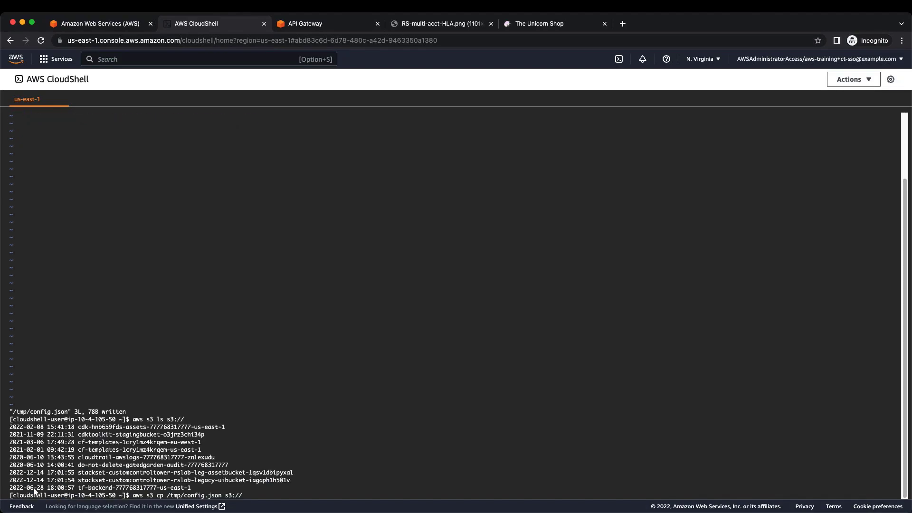
drag(79, 480, 291, 480)
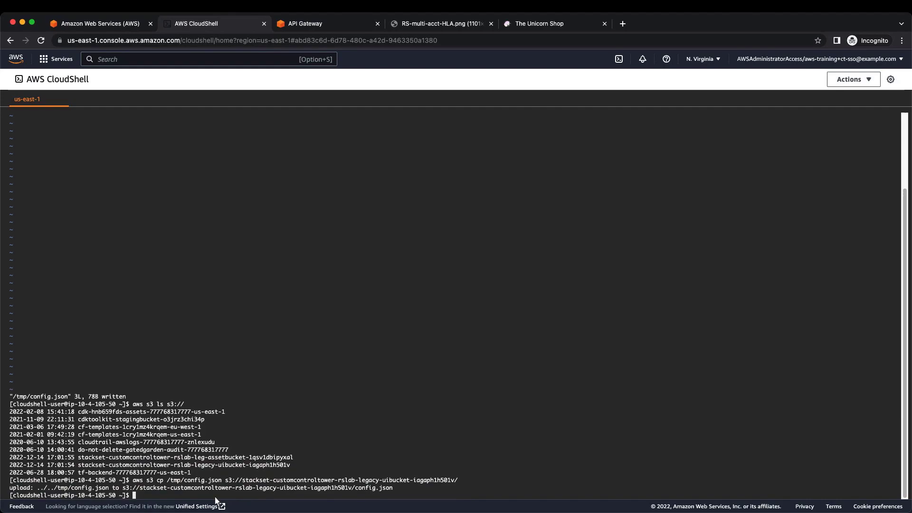
text(aws)
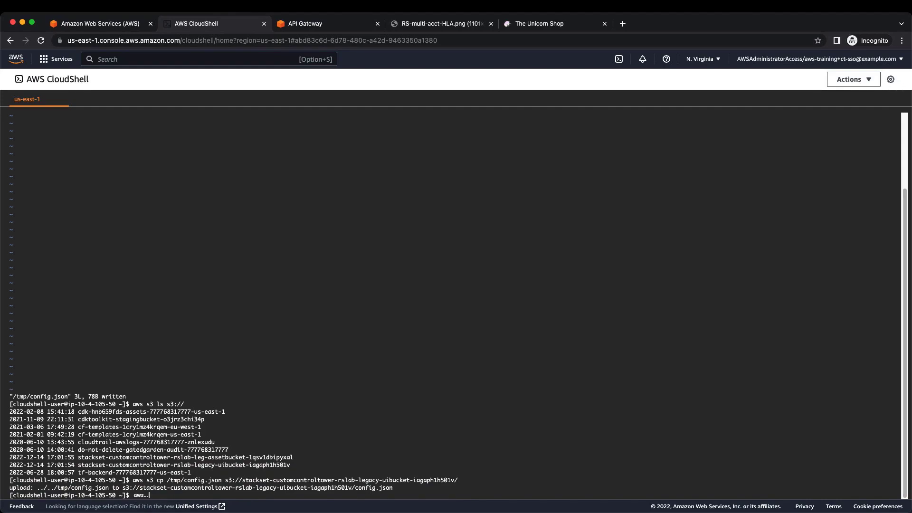
text(aws s3api put-object-acl --bucket stackset-customcontroltower-rslab-legacy-uibucket-iagaph1h501v --key config.json --acl public-read)
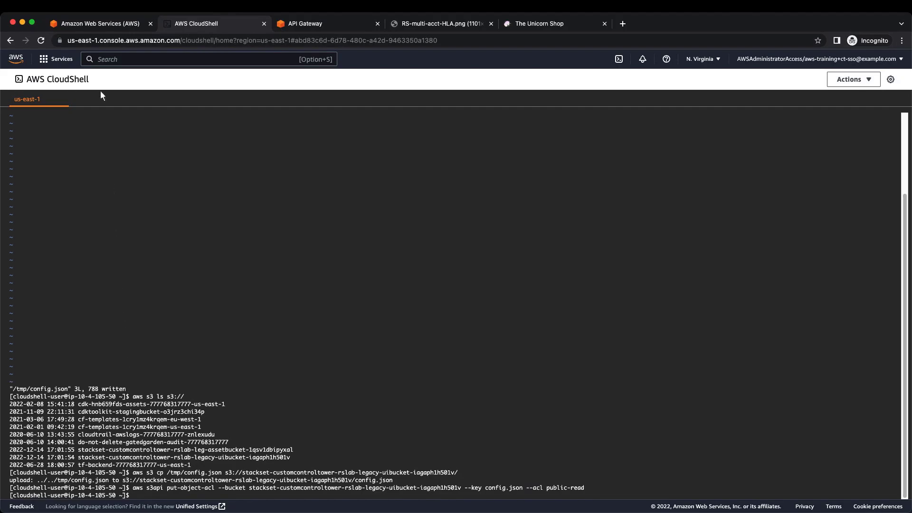
Check the S3 account Block Public Access settings are all off, then return to the storefront.
text(s3)
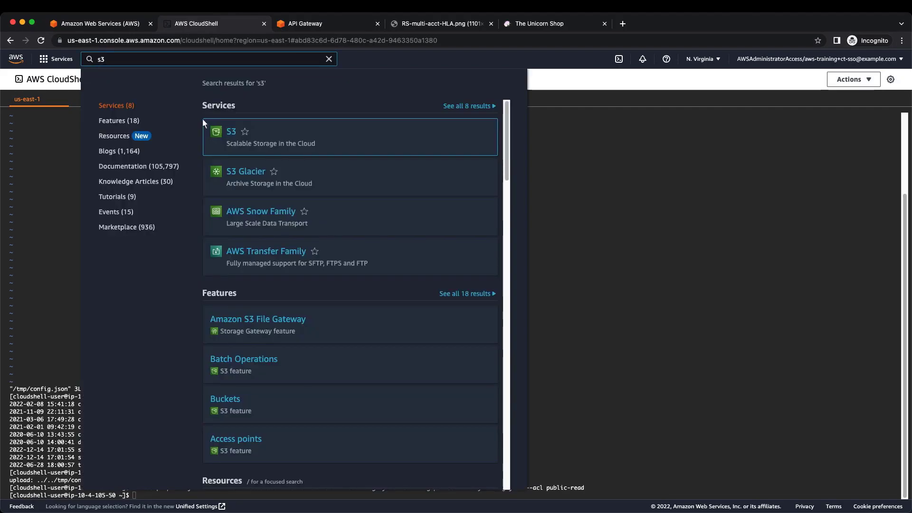
click(230, 131)
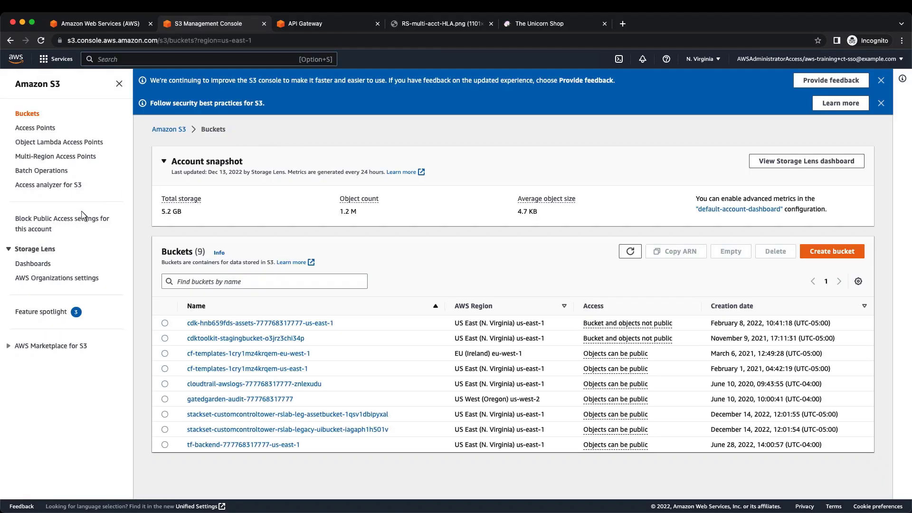
click(62, 223)
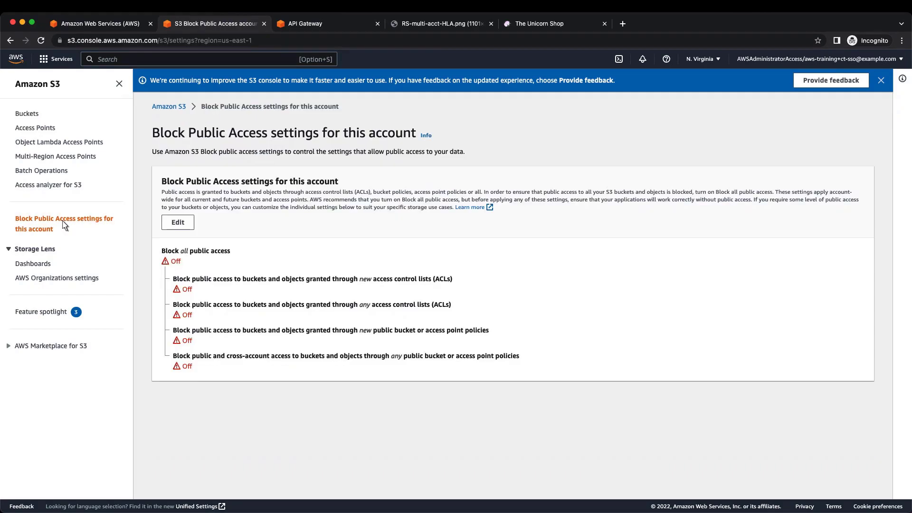
click(533, 23)
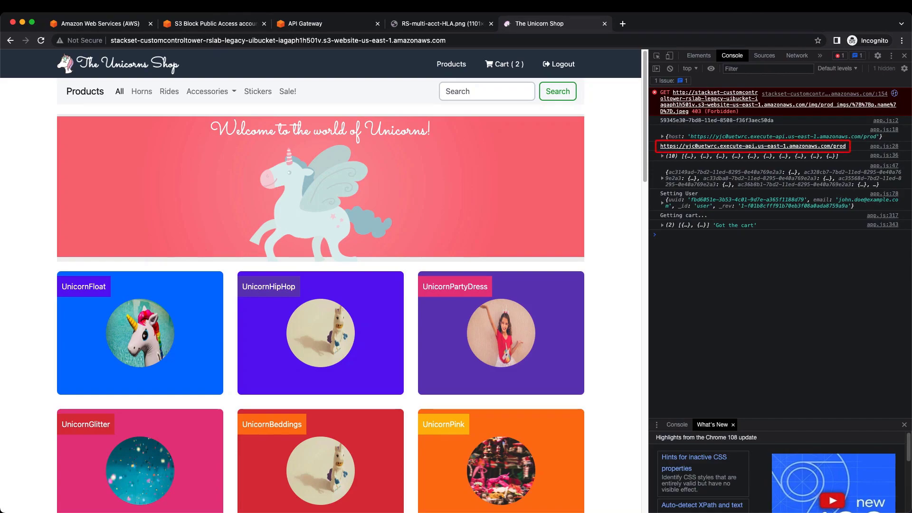
Add UnicornPink to the cart via the prod API, then remove one item so two remain.
click(500, 471)
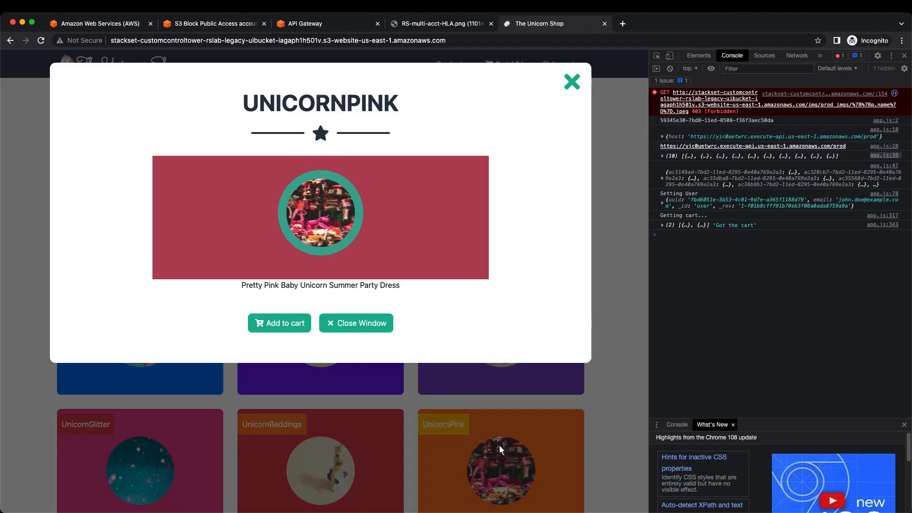
click(278, 324)
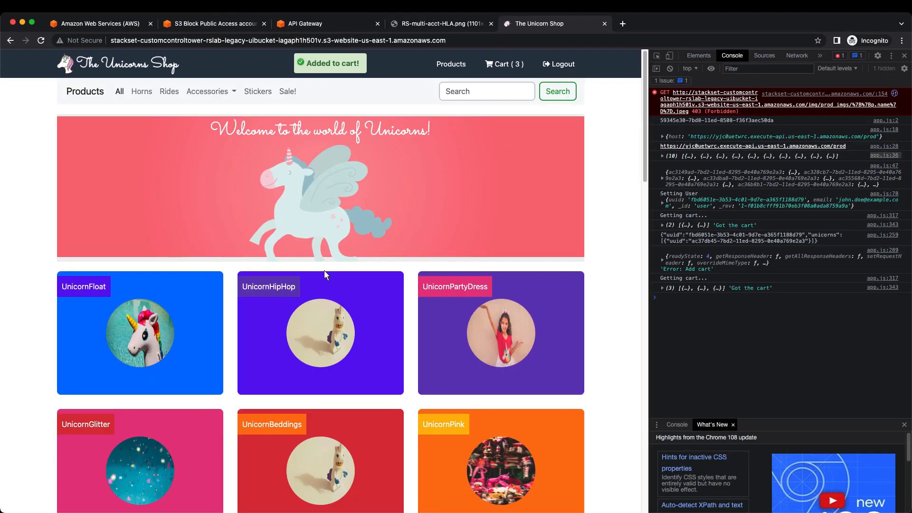
click(504, 63)
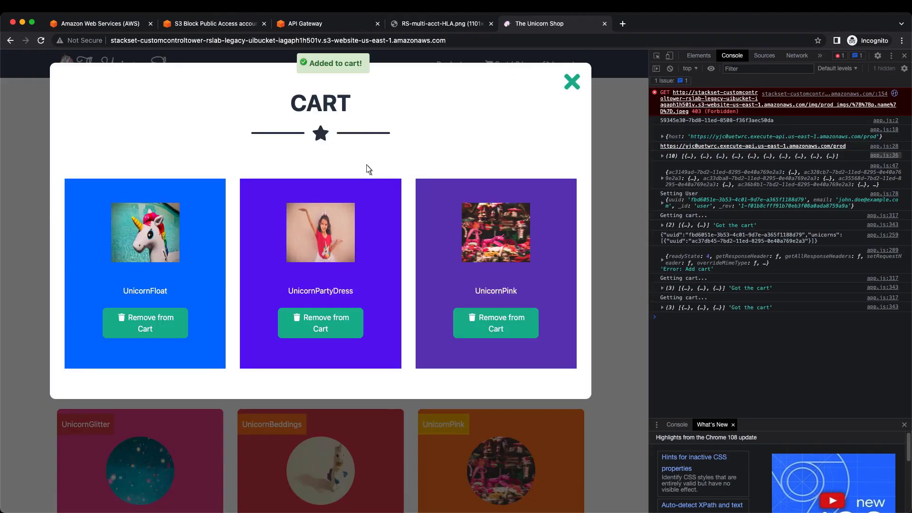
click(571, 81)
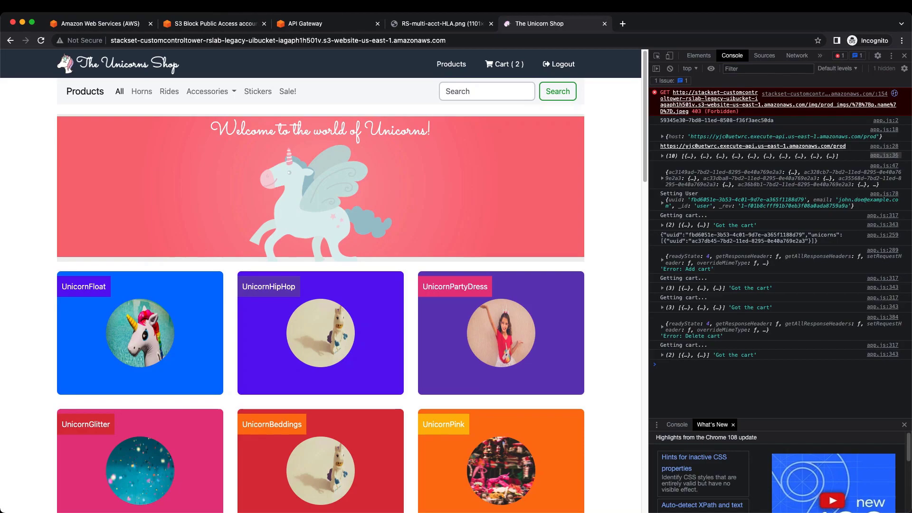
mouse_move(144, 262)
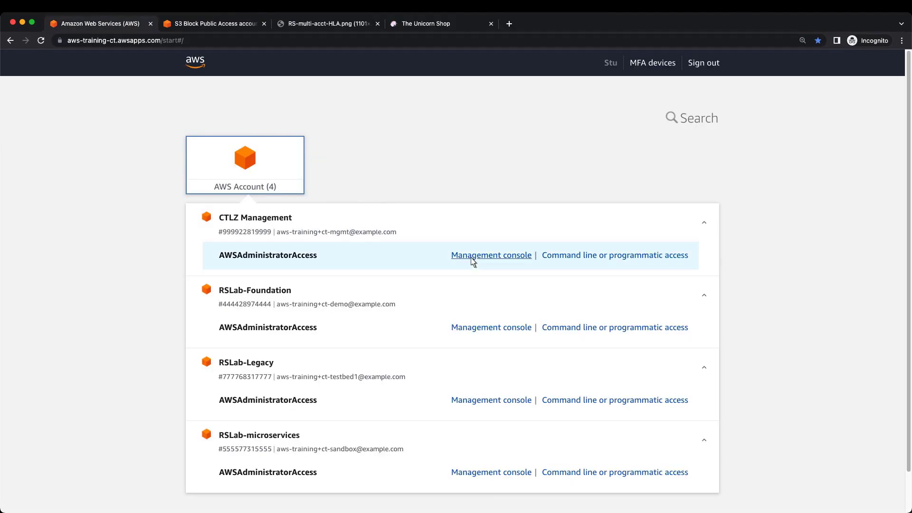
Edit manifest.yaml in CTLZ Management CodeCommit, adding the RSLab-MicroserviceAPIUpdate stack using the cartapis template.
click(490, 255)
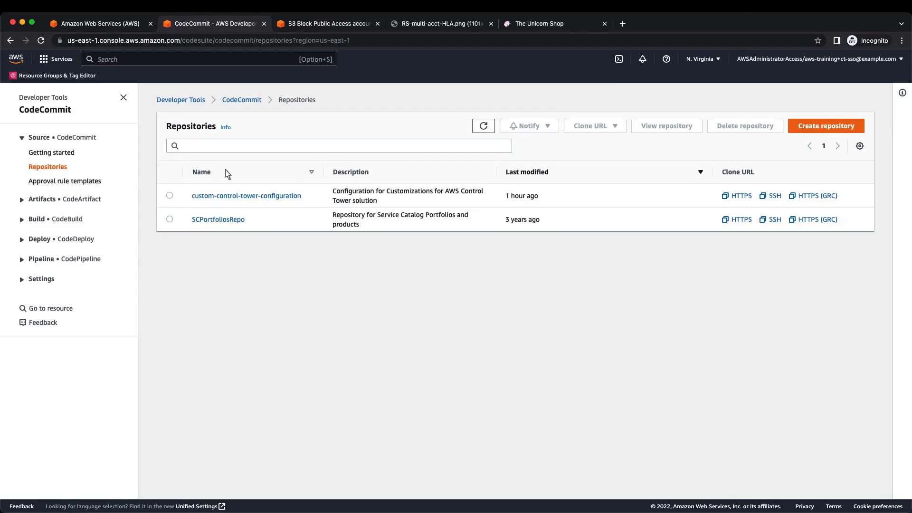
click(245, 196)
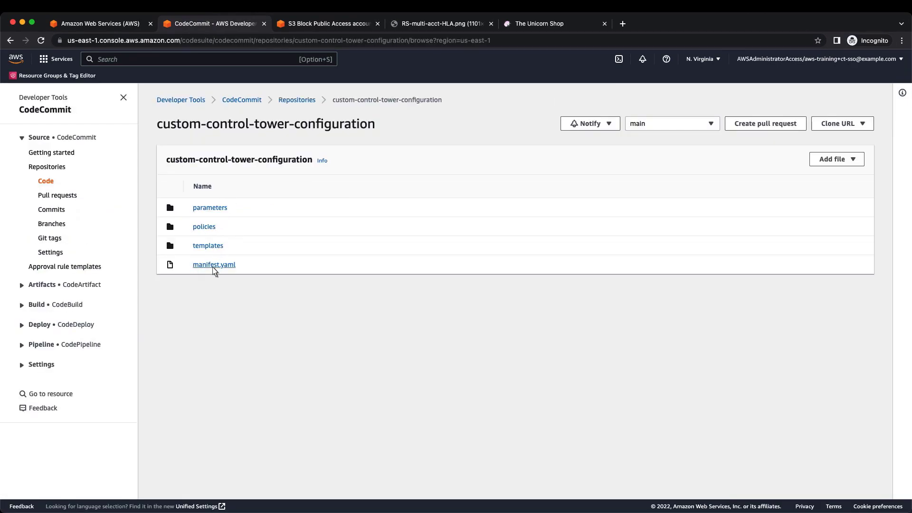
click(214, 264)
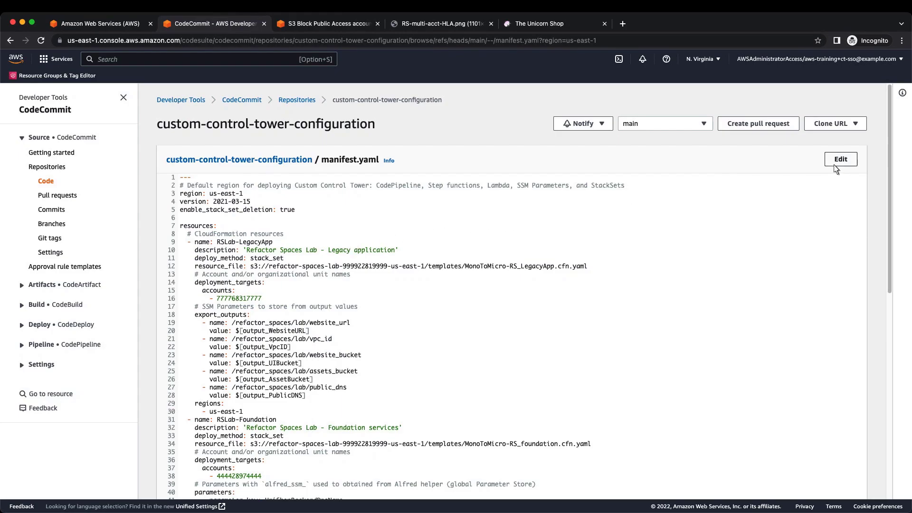
click(840, 159)
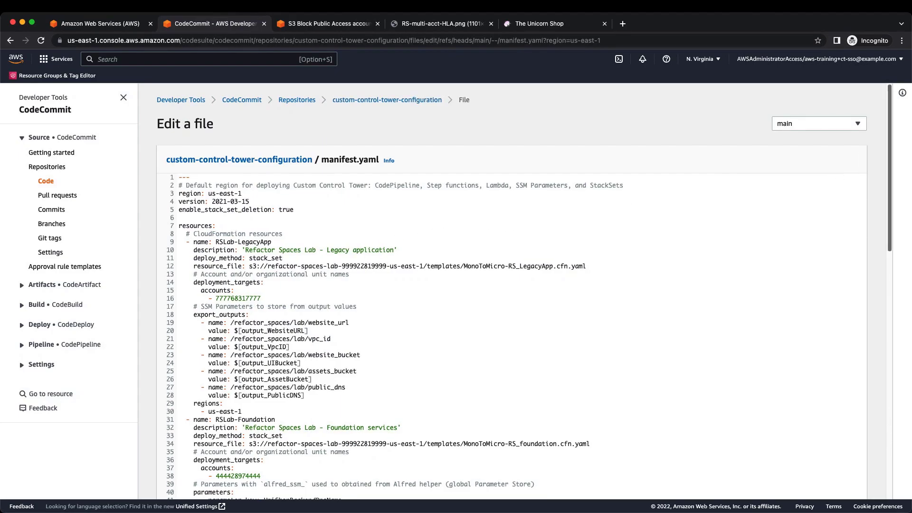
scroll(down, 3)
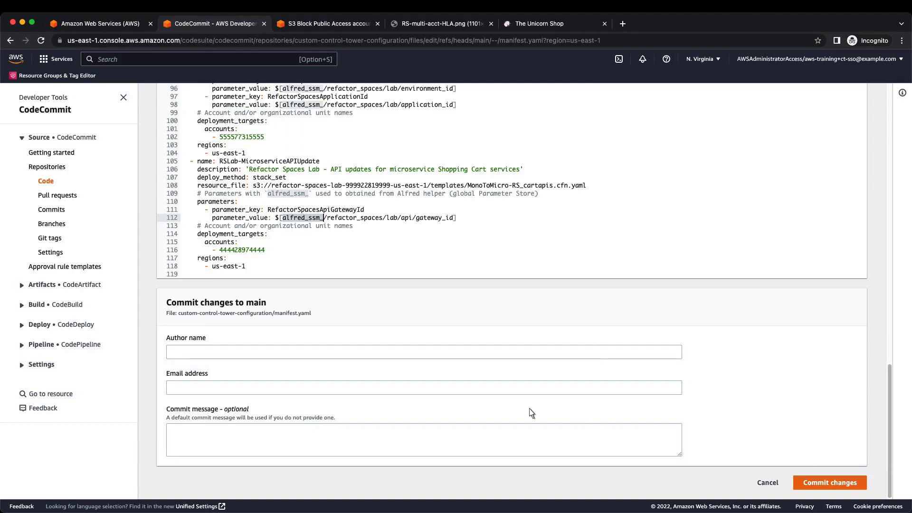
text(AWS Training)
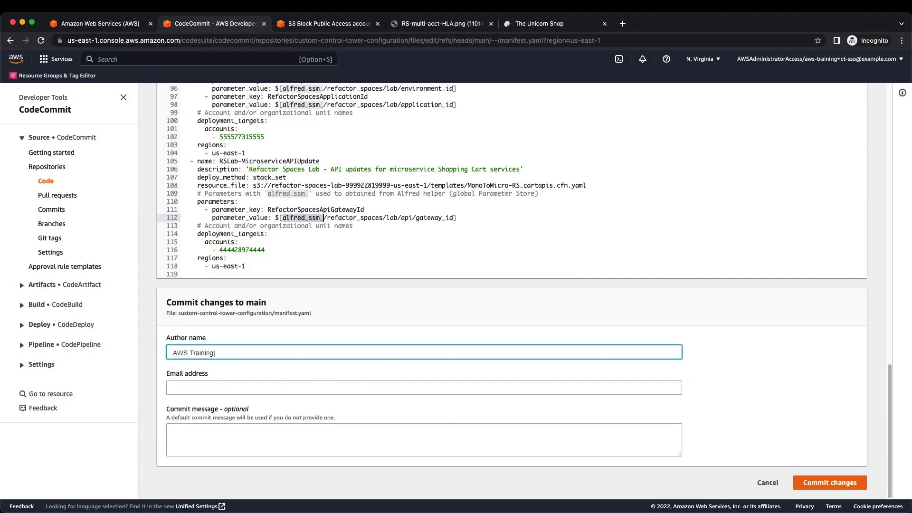
text(aws-training@example.com)
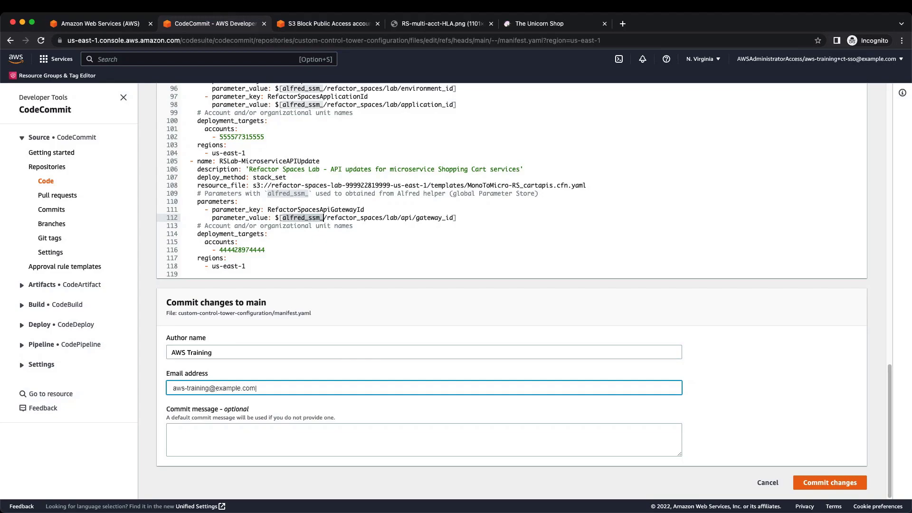
text(Switch to microservices)
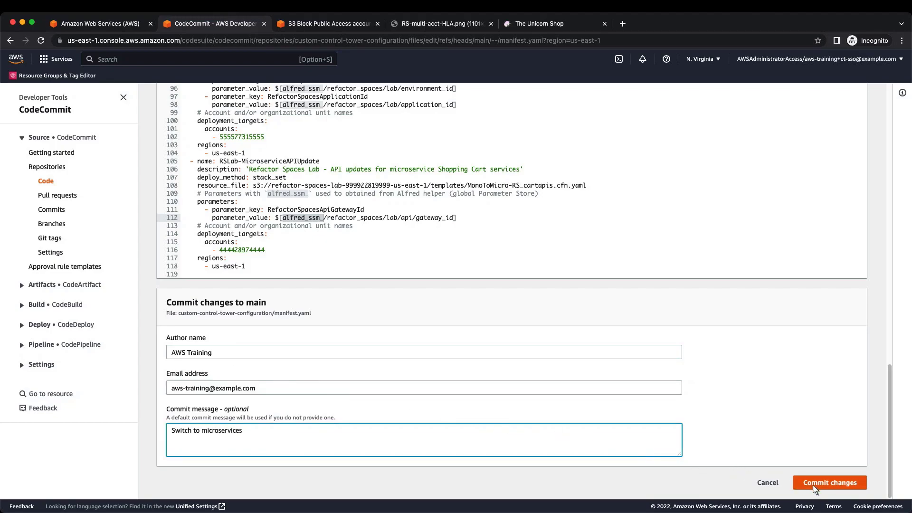
click(828, 483)
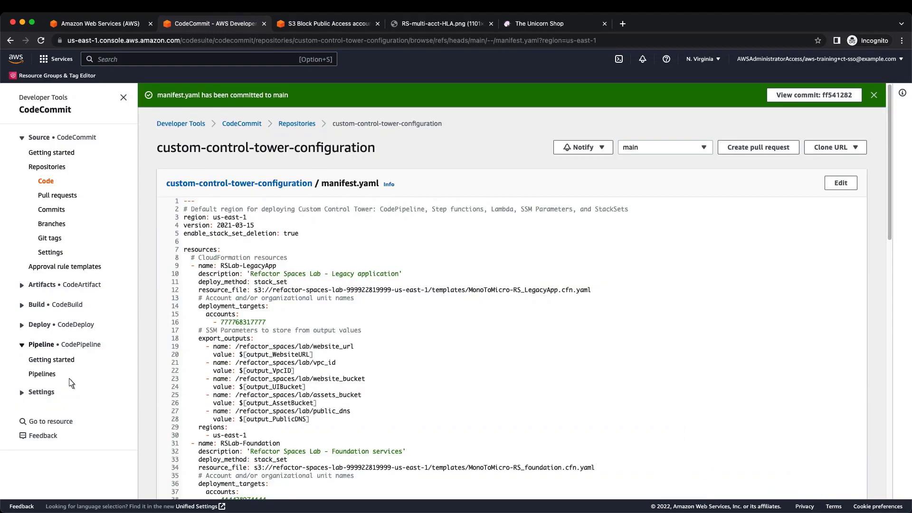
View the in-progress CloudformationResource build of Custom-Control-Tower-CodePipeline, then return to the account portal.
click(41, 373)
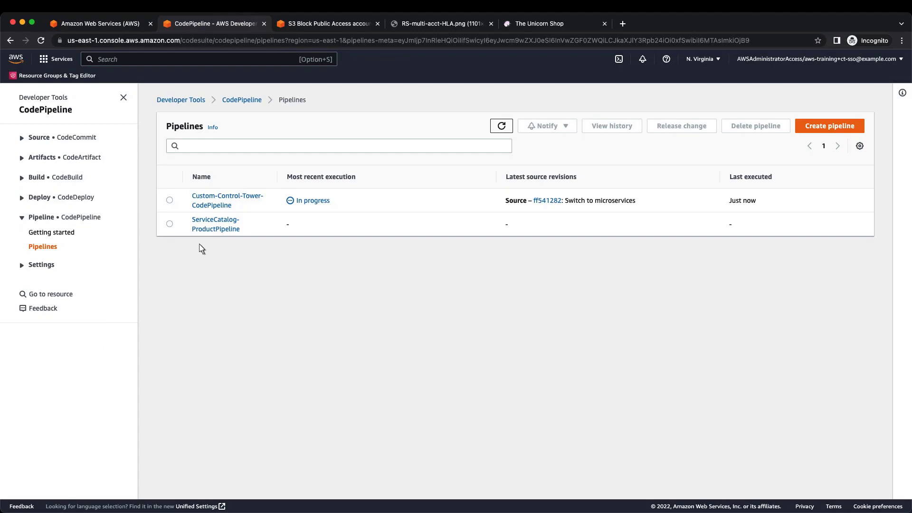
click(227, 200)
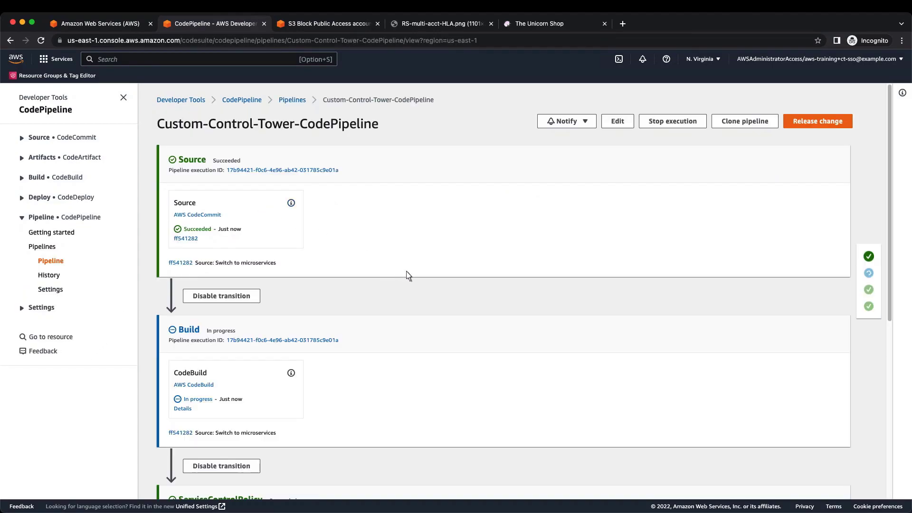
scroll(down, 3)
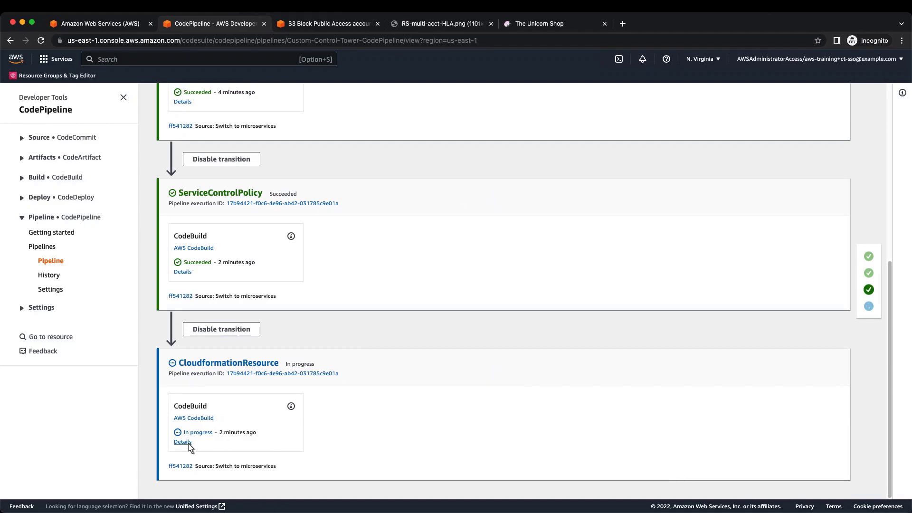
click(183, 442)
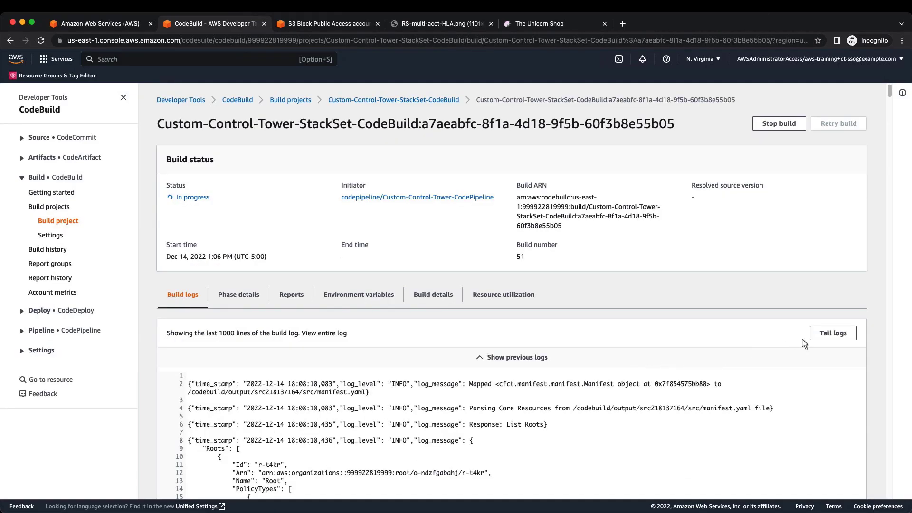
click(832, 333)
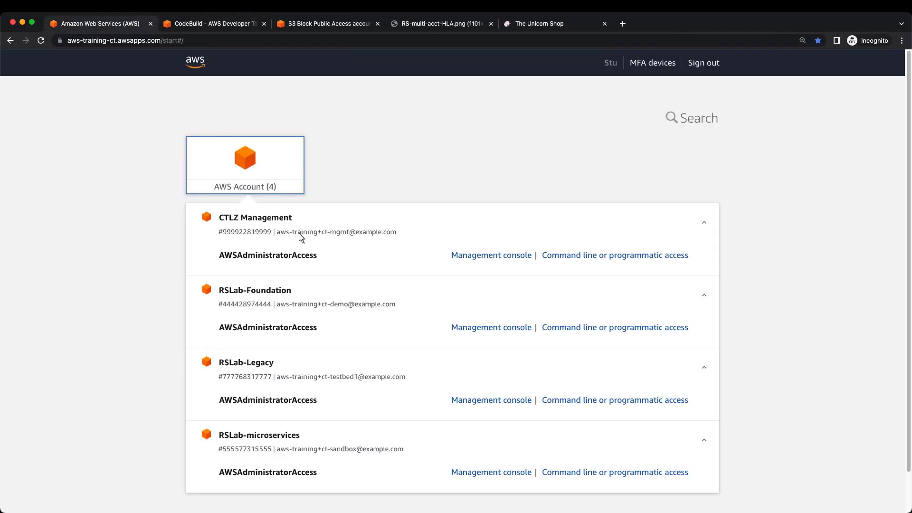
mouse_move(490, 472)
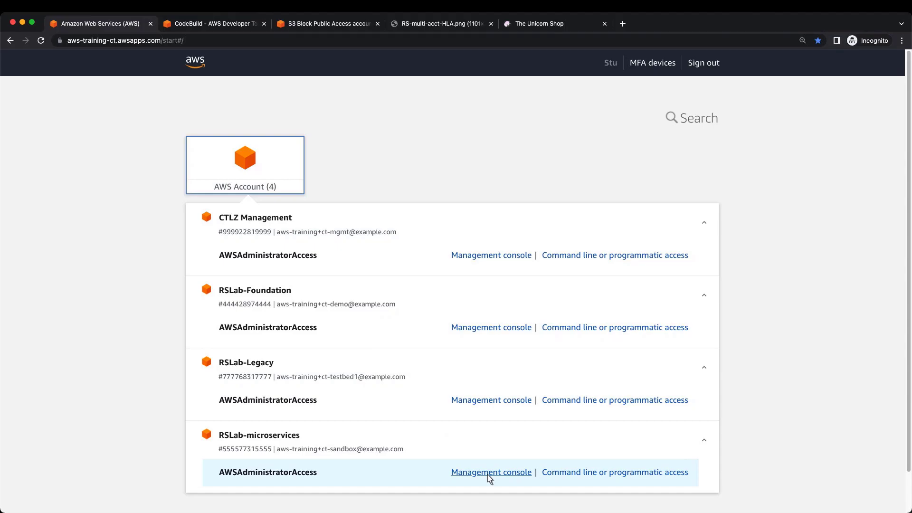
In the RSLab-microservices console, check the new basket Lambda functions.
click(491, 473)
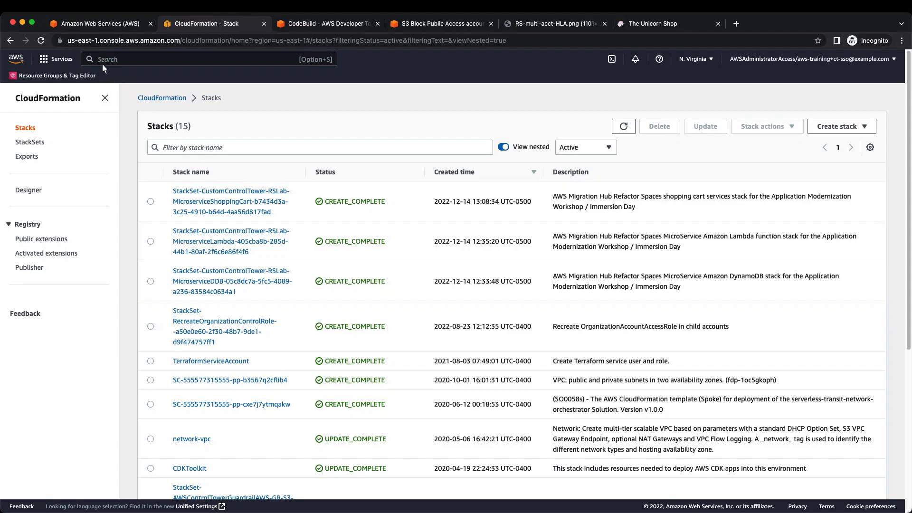
text(lambda)
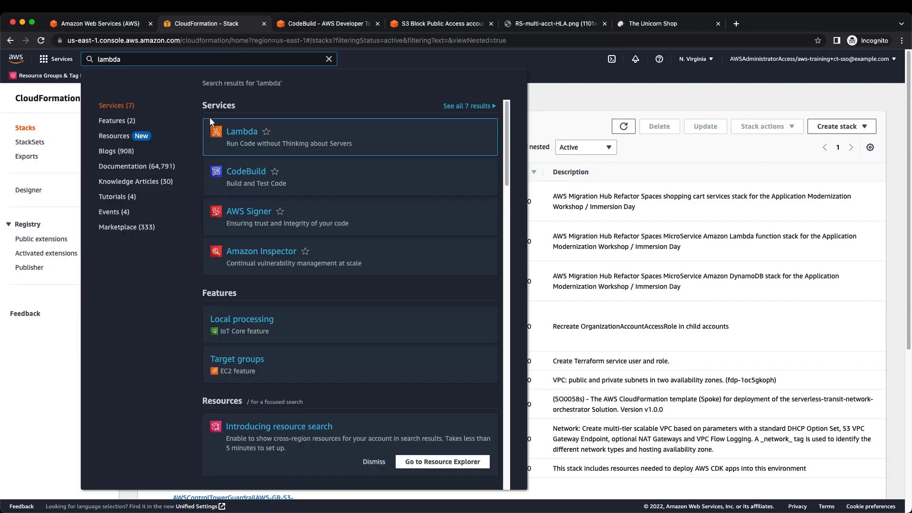
click(241, 131)
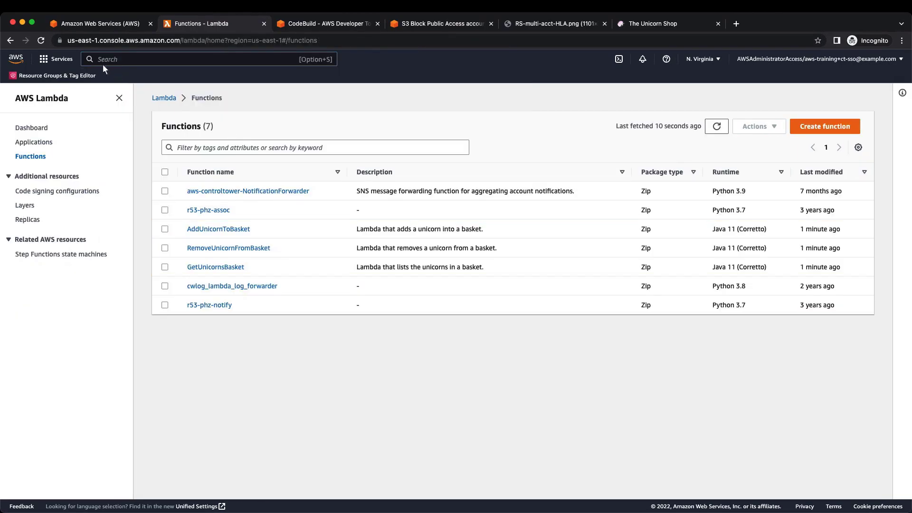
Explore items of the unishop DynamoDB table, which returns no items.
text(dynamoDB)
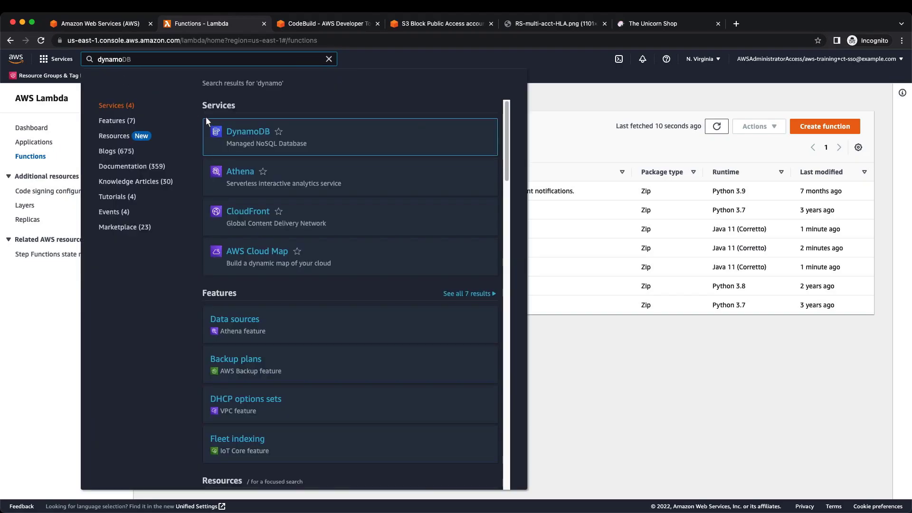
click(247, 131)
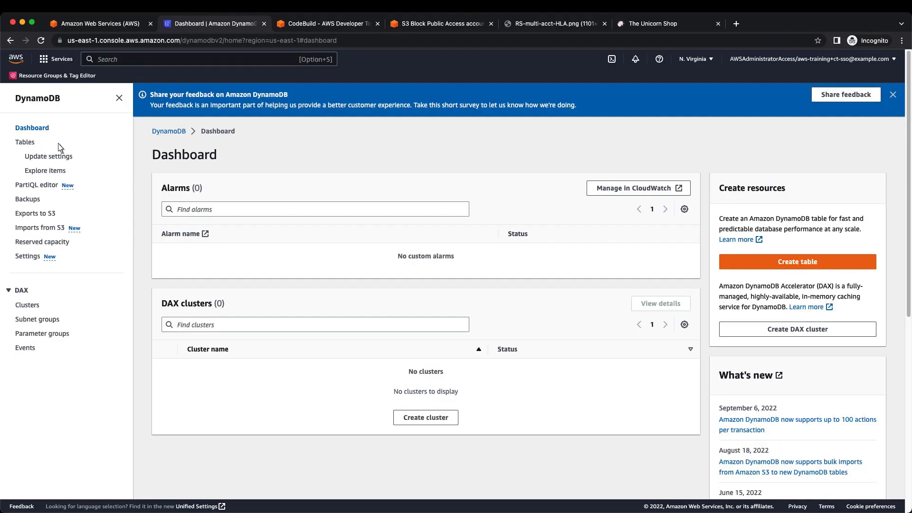
click(25, 142)
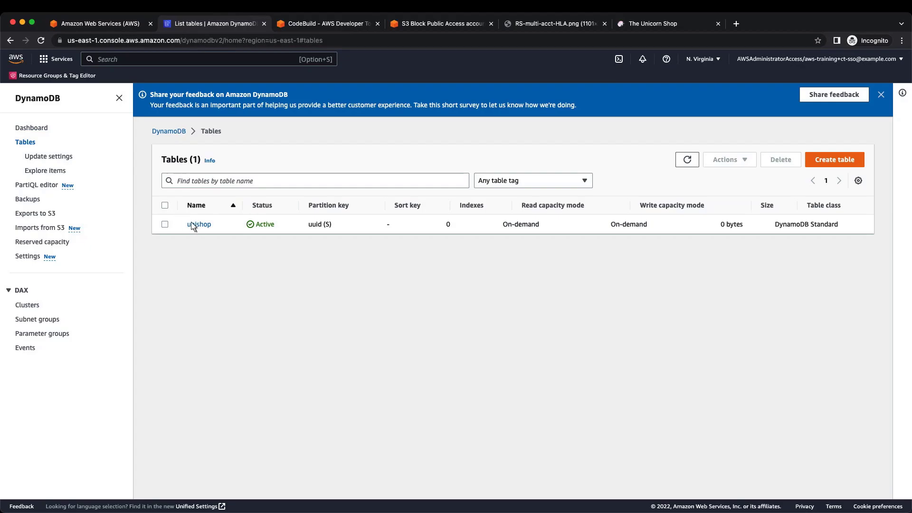
click(199, 224)
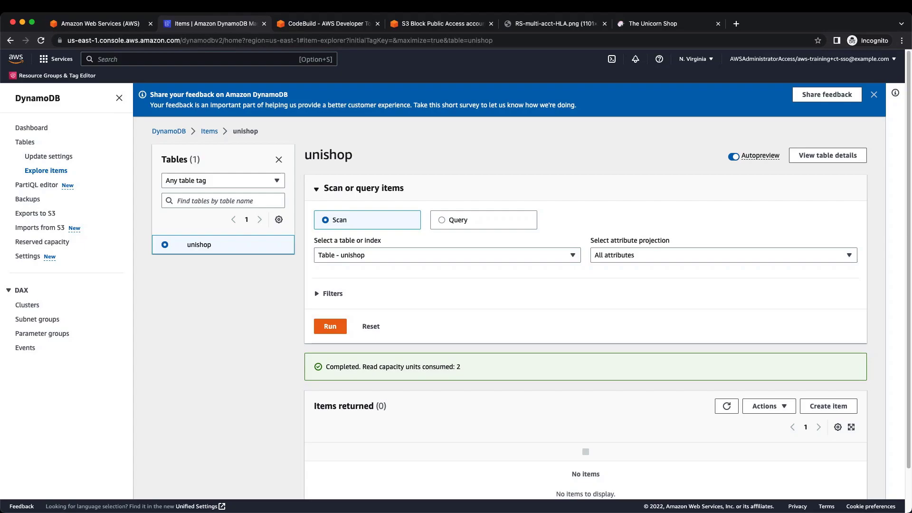
mouse_move(664, 144)
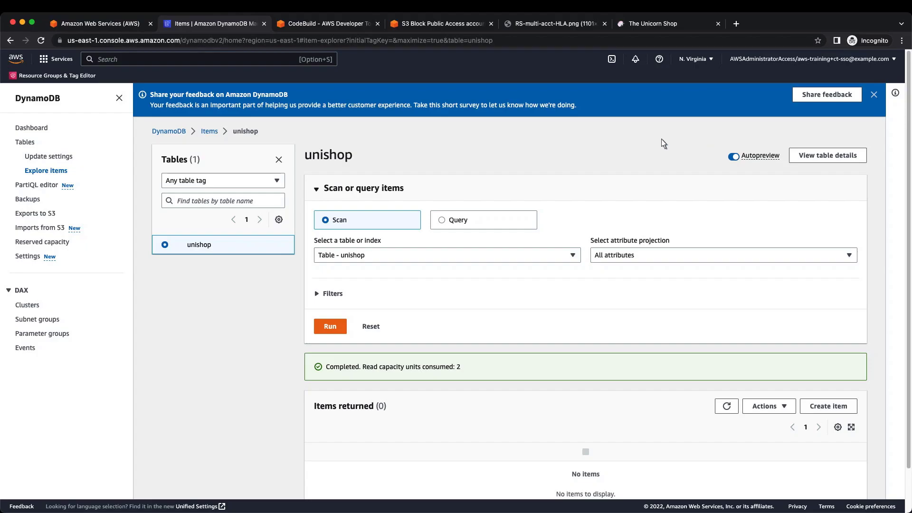
click(55, 59)
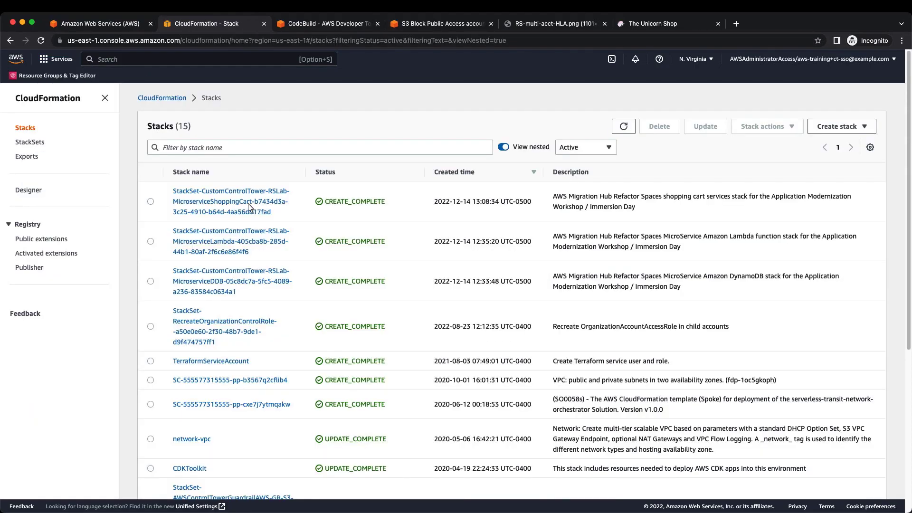
Review the MicroserviceShoppingCart stack's details, then return to the account portal.
click(231, 201)
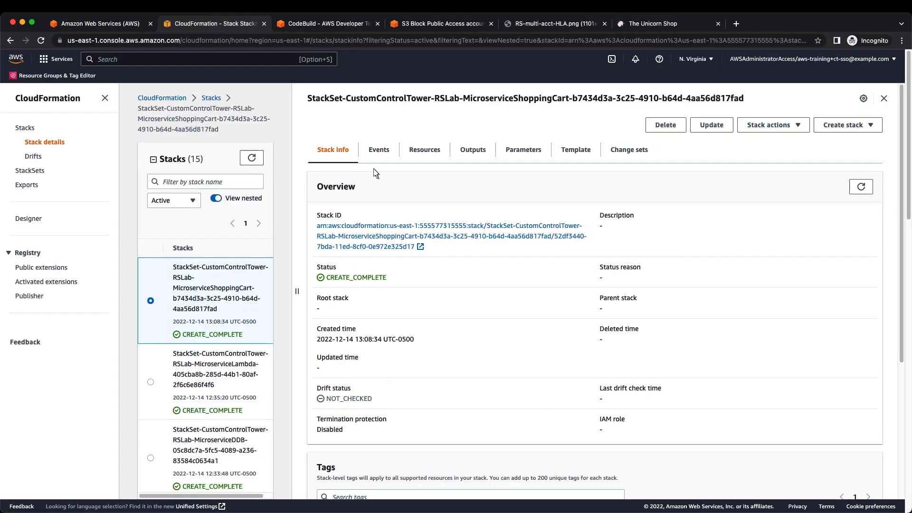
click(424, 150)
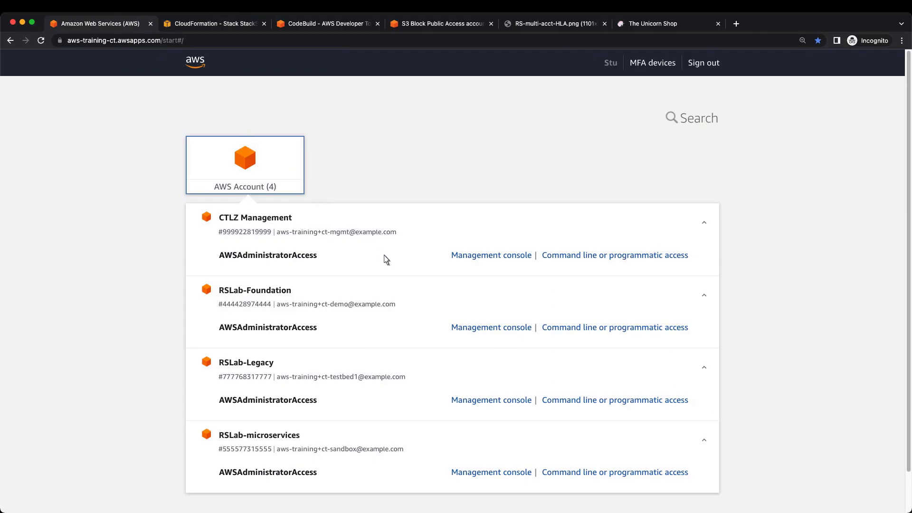
In the RSLab-Foundation console, find the unistore-dev Refactor Spaces environment.
click(490, 255)
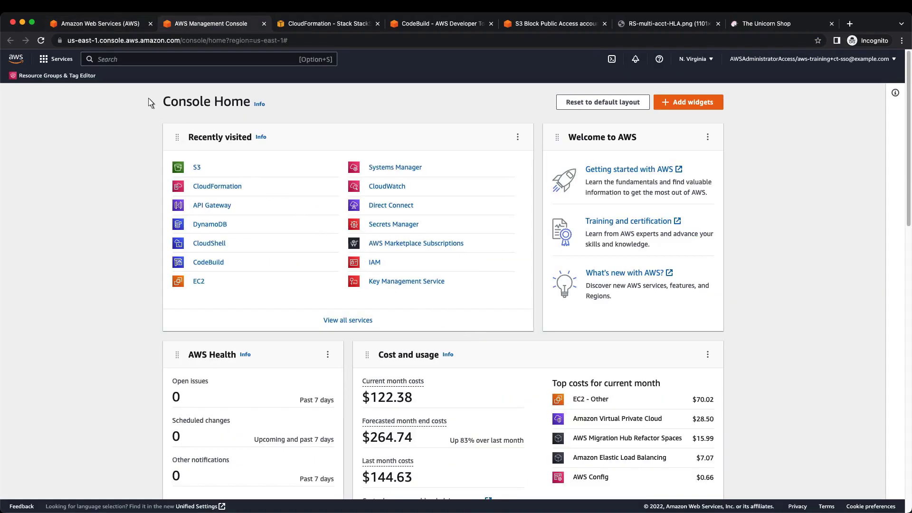
text(Refactor Spaces)
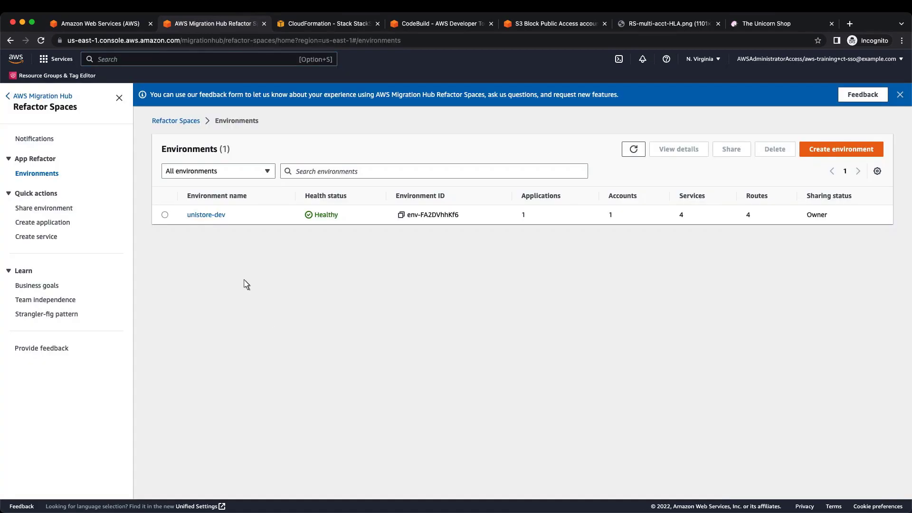
click(206, 215)
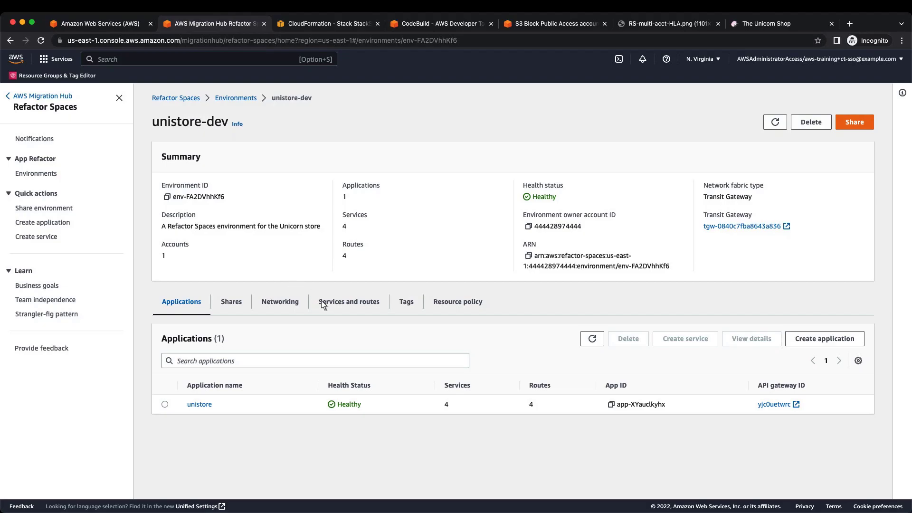
Inspect unistore-dev's services, routes and Shares, then return to the portal.
click(349, 302)
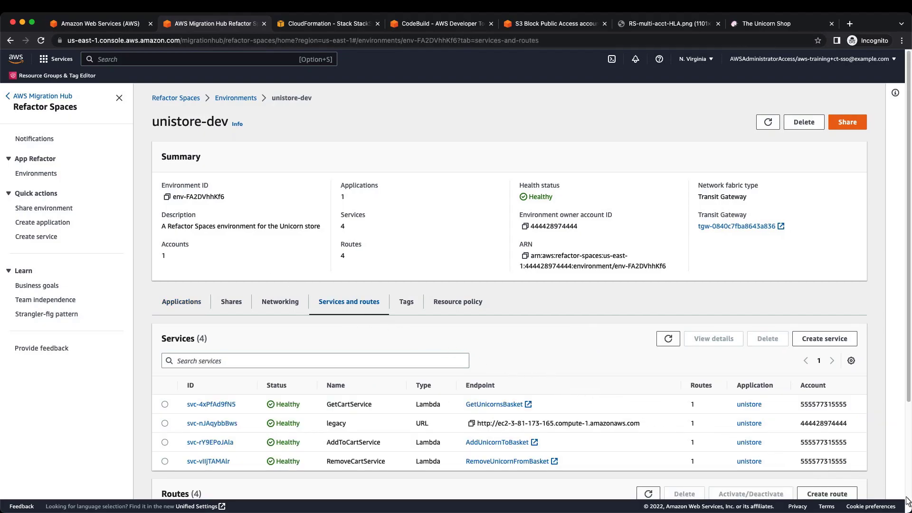
scroll(down, 3)
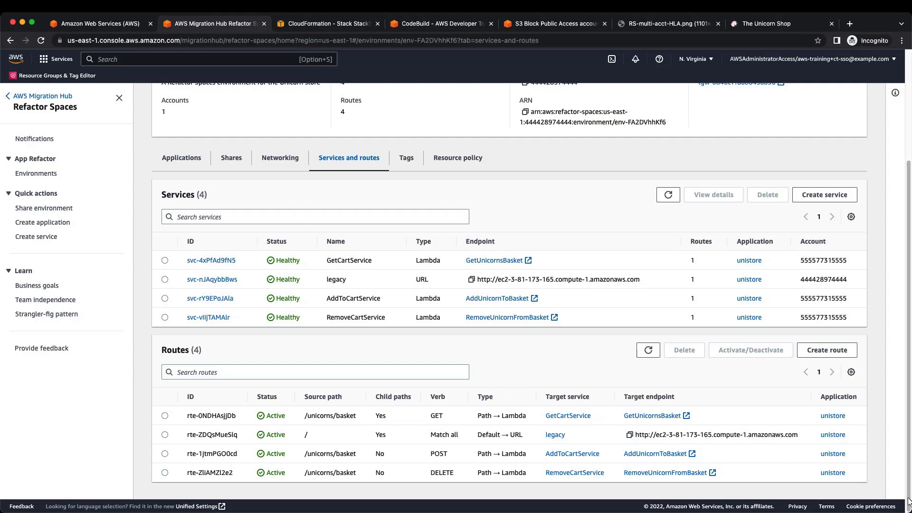
click(231, 158)
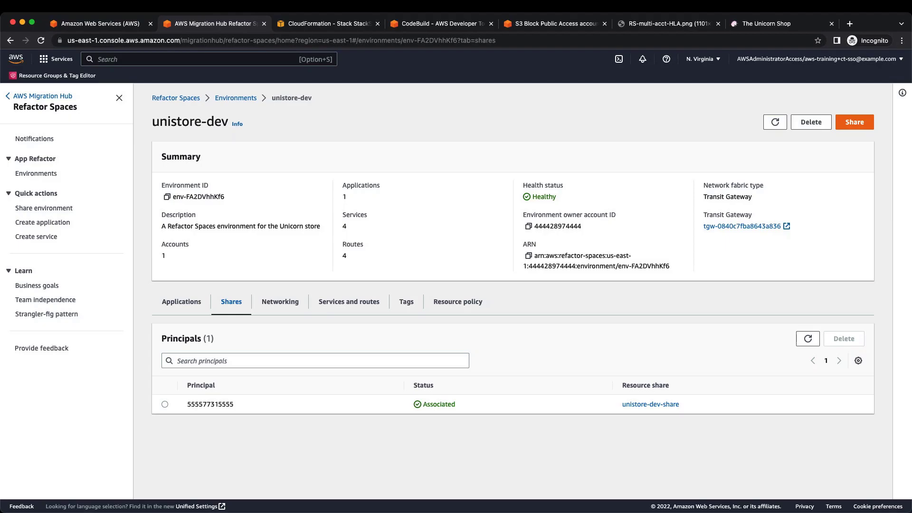
mouse_move(135, 56)
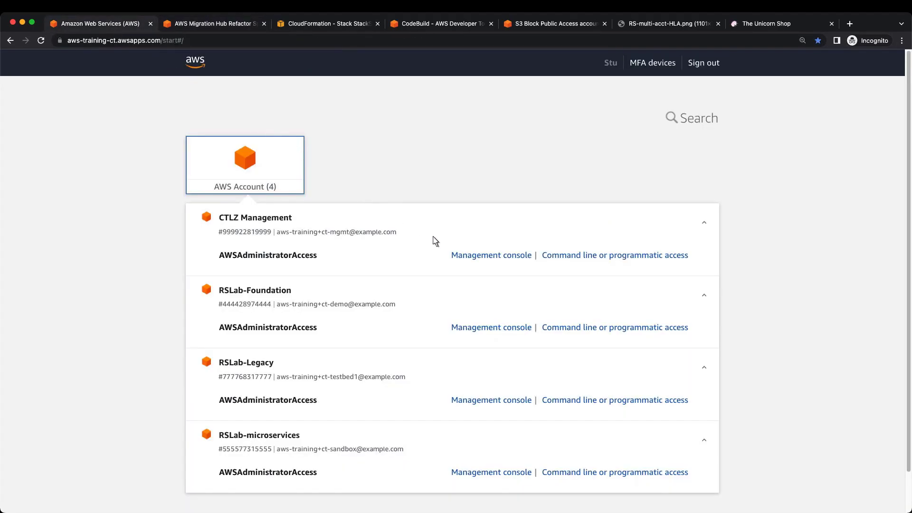
Confirm Custom-Control-Tower-CodePipeline succeeded, then switch to The Unicorn Shop storefront.
click(491, 254)
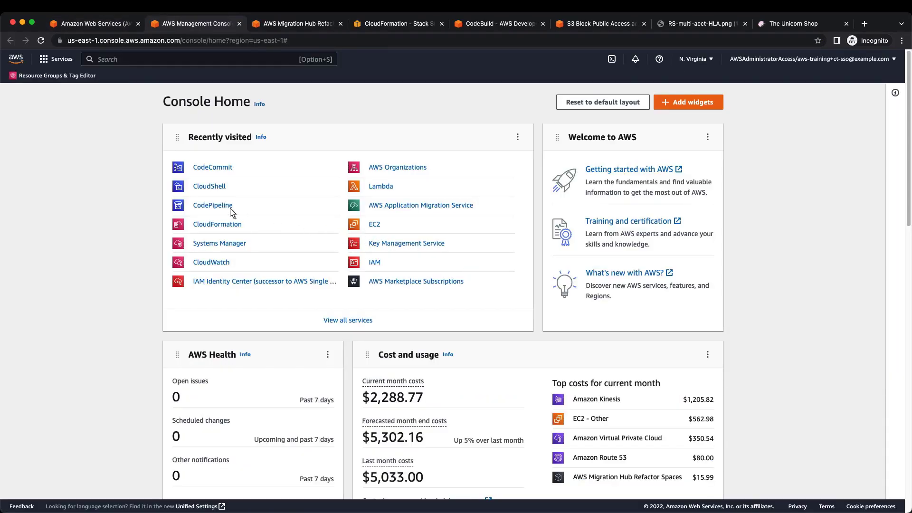
click(212, 205)
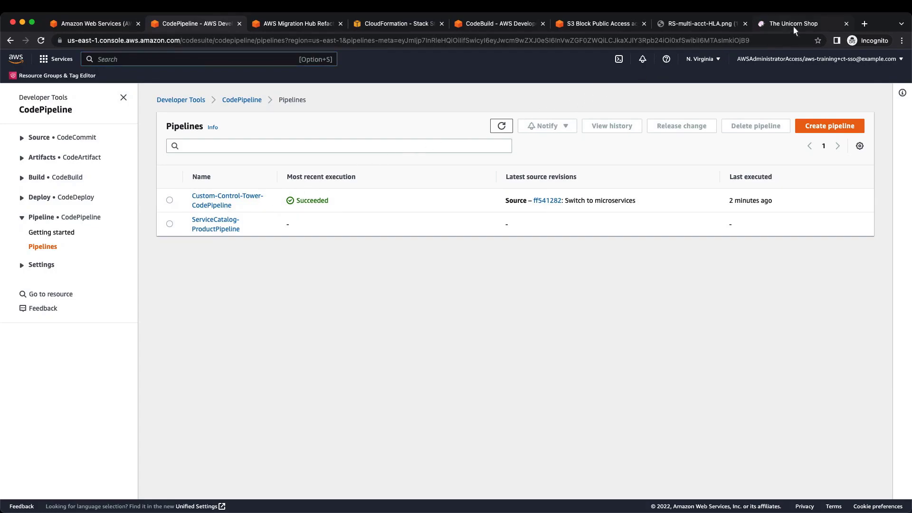
click(791, 23)
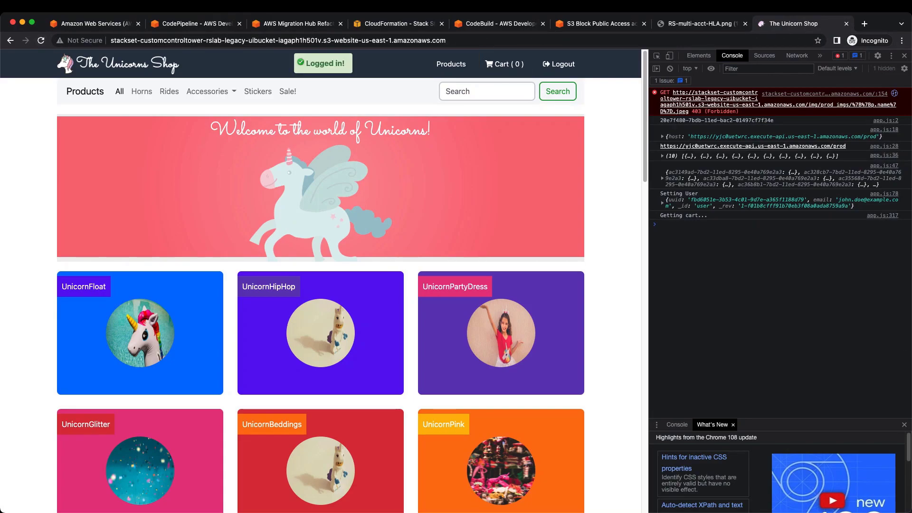
From the storefront showing Cart (0), return to the AWS account portal.
click(503, 64)
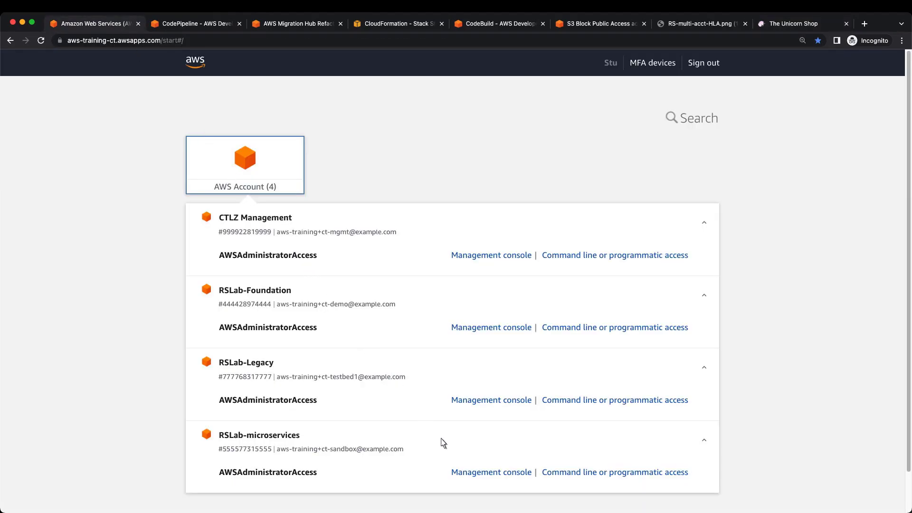
In the RSLab-microservices console, explore the unishop DynamoDB table's items, returning none.
click(491, 254)
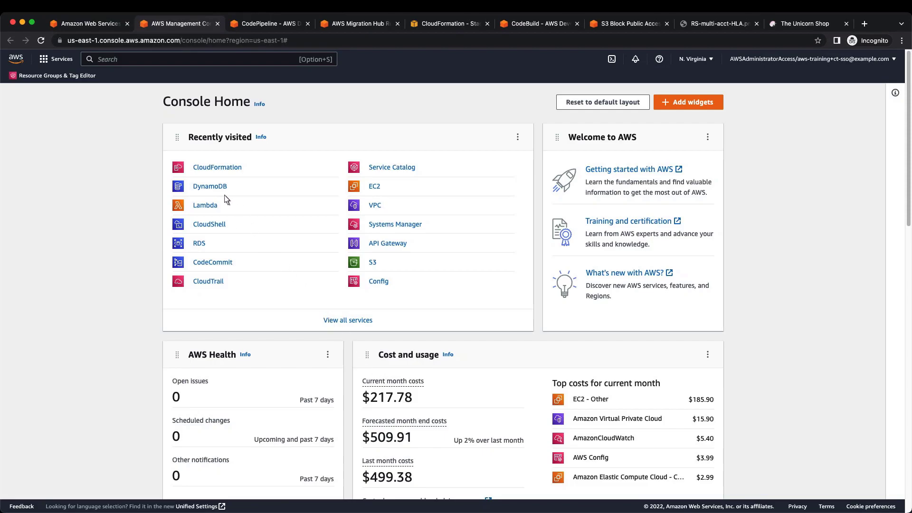
click(209, 186)
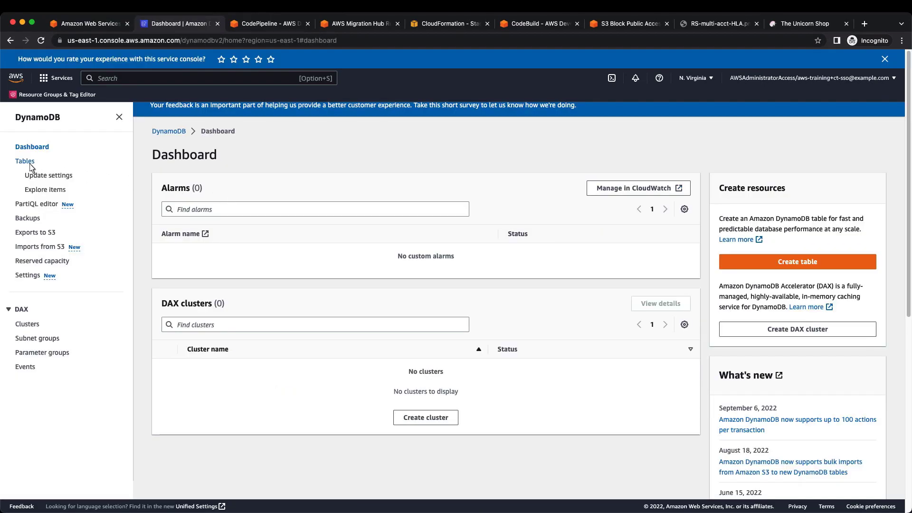
click(25, 162)
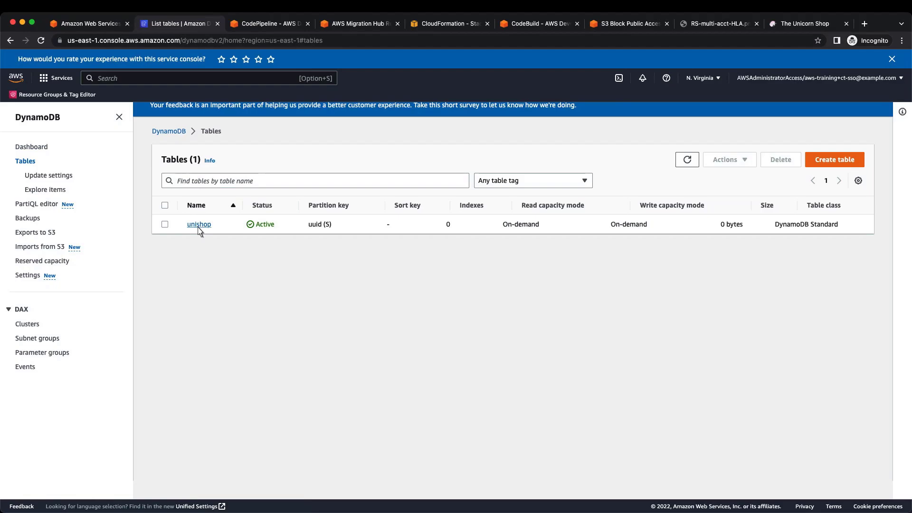
click(199, 224)
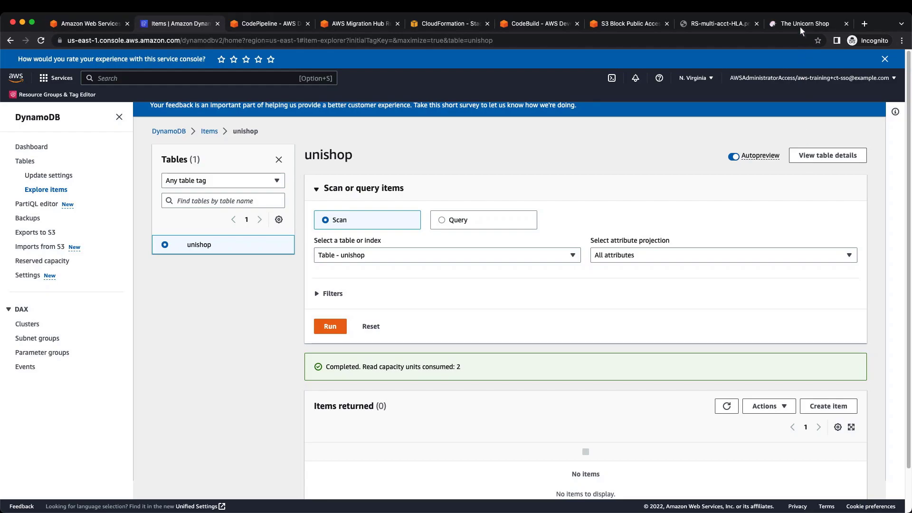
Add UnicornFloat and UnicornHipHop to the Unicorn Shop cart, then return to the unishop table.
click(802, 24)
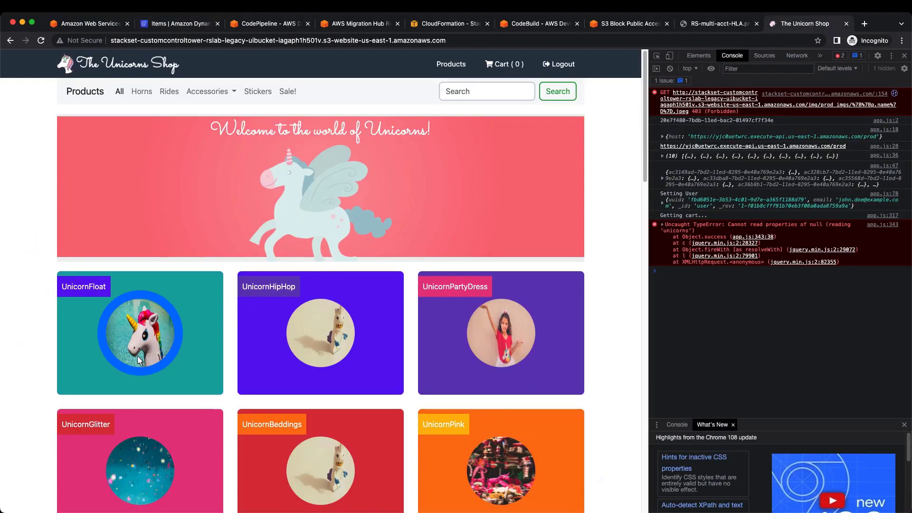
click(140, 333)
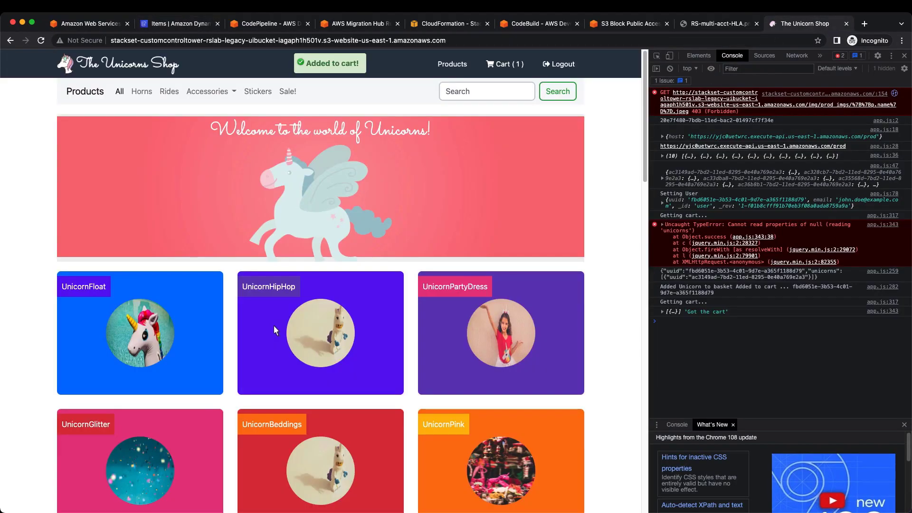
click(321, 332)
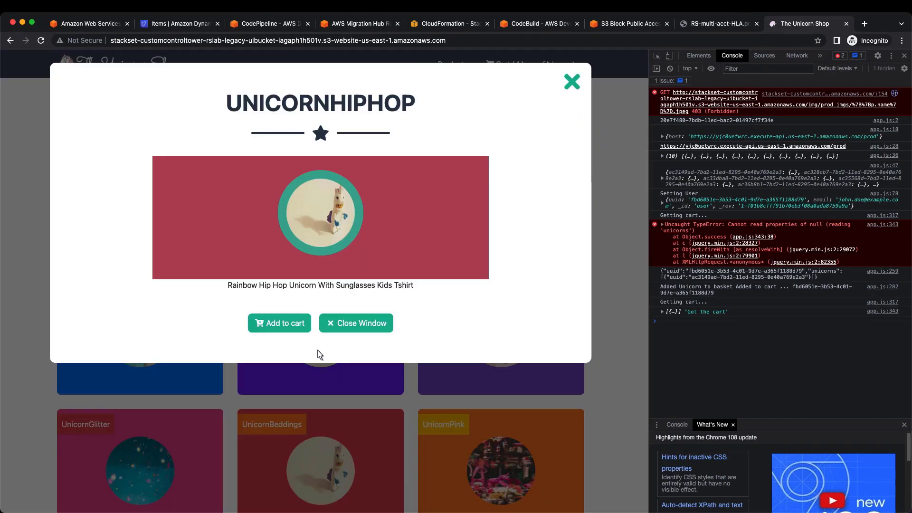
click(279, 323)
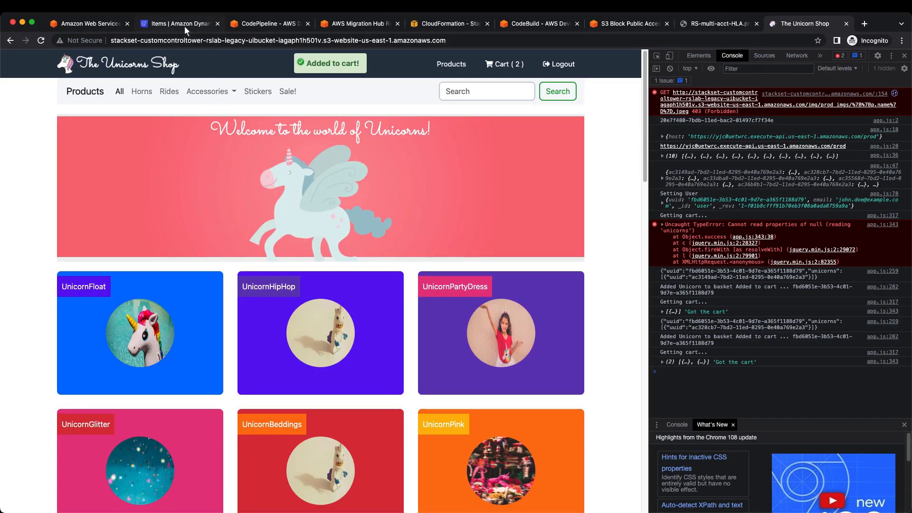
click(177, 23)
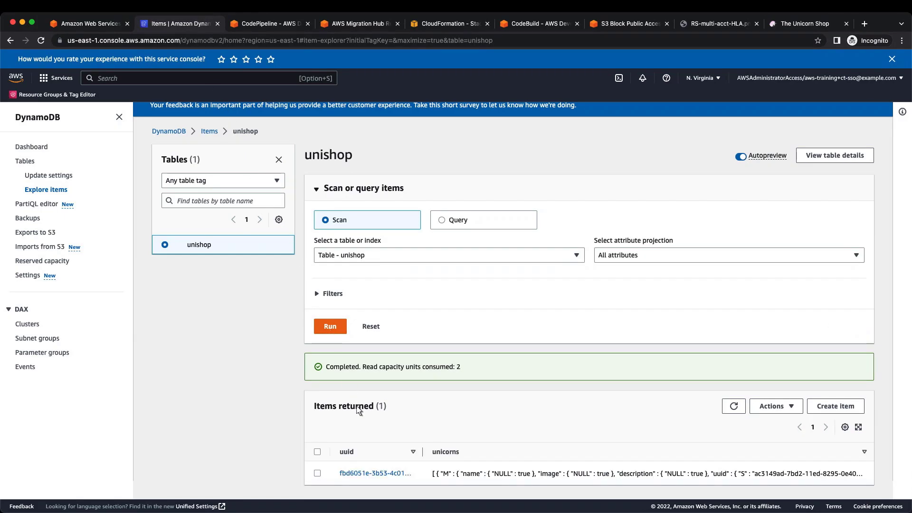
Inspect the cart item's unicorns list of two entries and compare with the storefront cart.
click(375, 473)
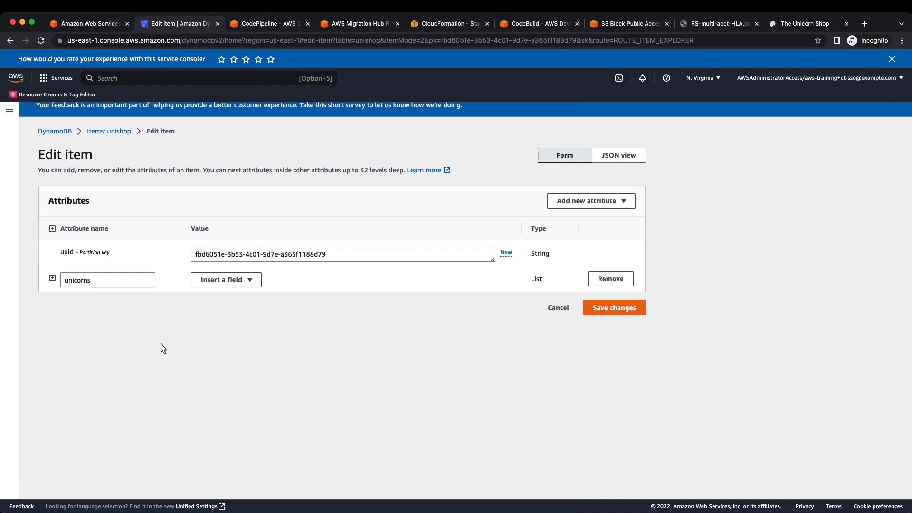
click(51, 278)
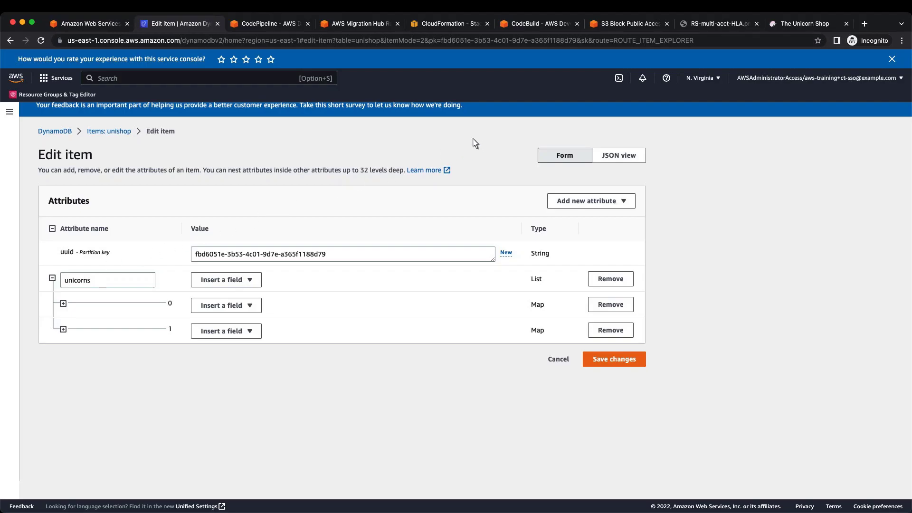
click(804, 22)
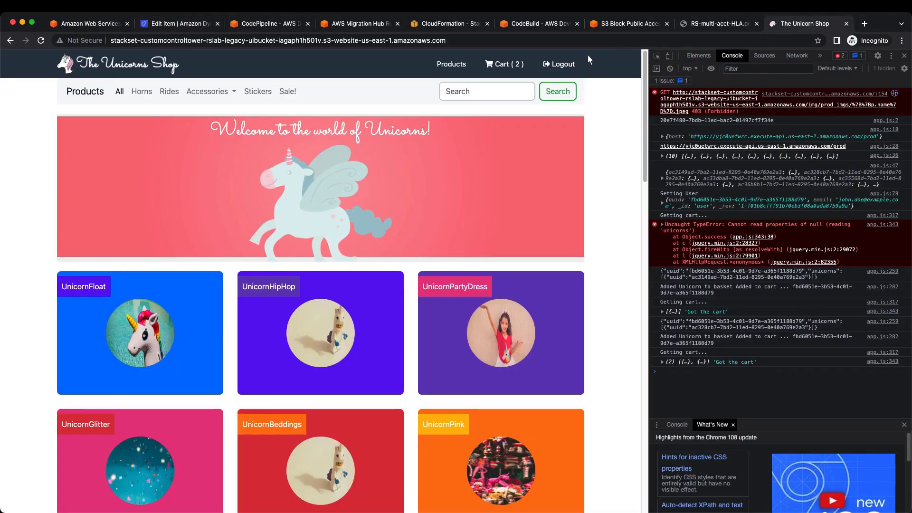
Return to DynamoDB, cancel out of the item without saving, and reopen it.
click(505, 64)
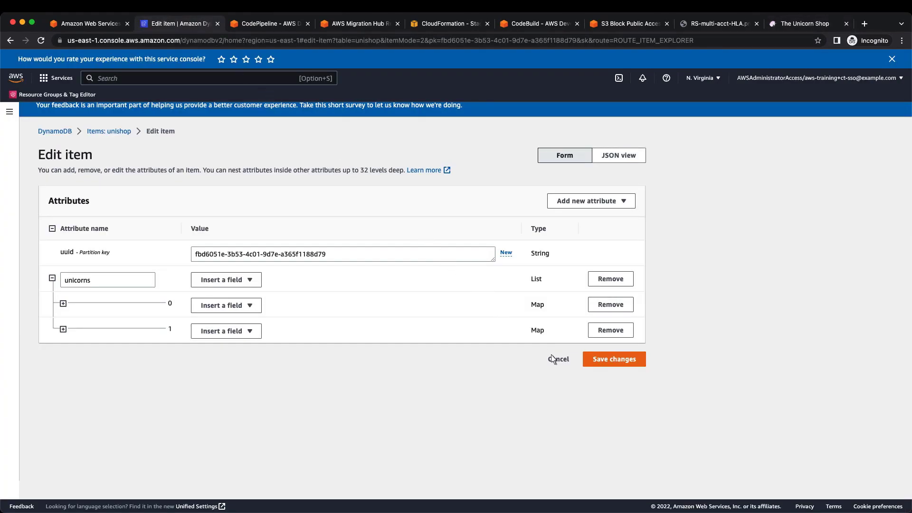
click(558, 359)
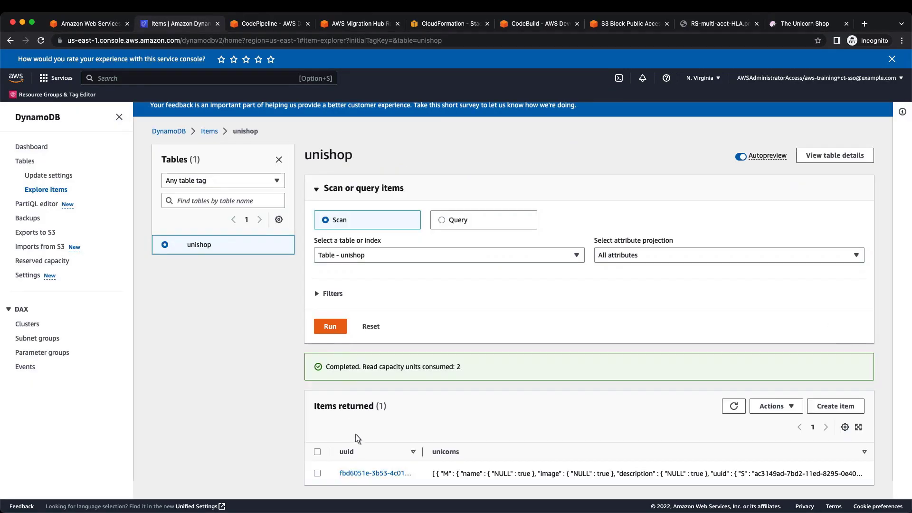
click(376, 473)
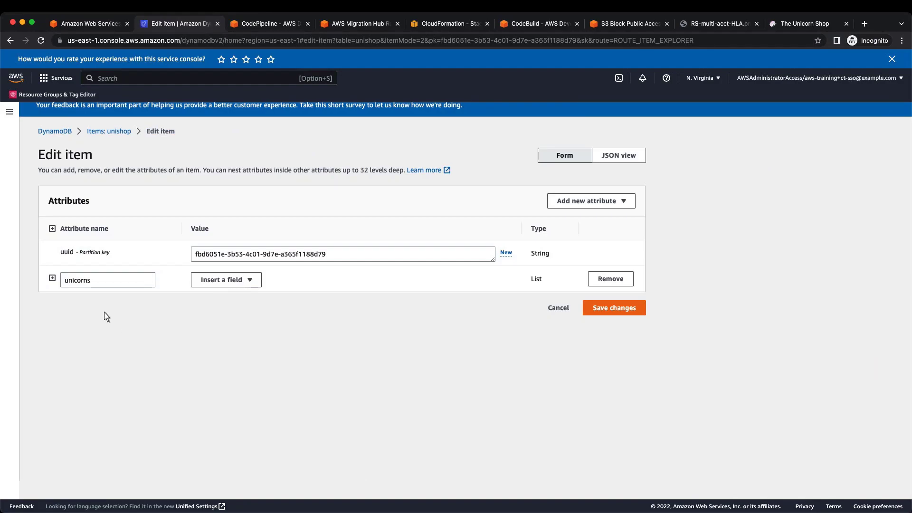